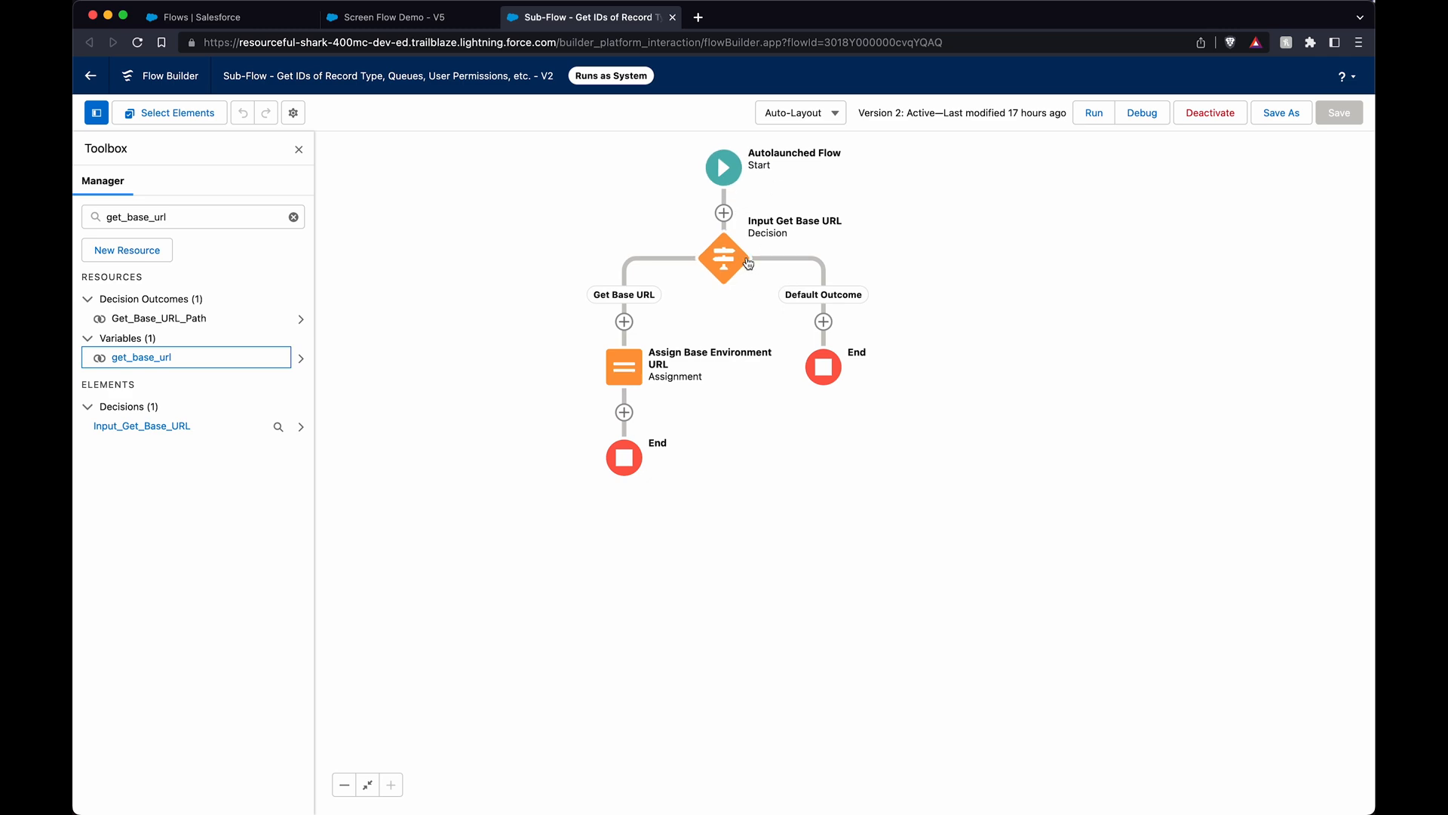
pyautogui.moveTo(735, 261)
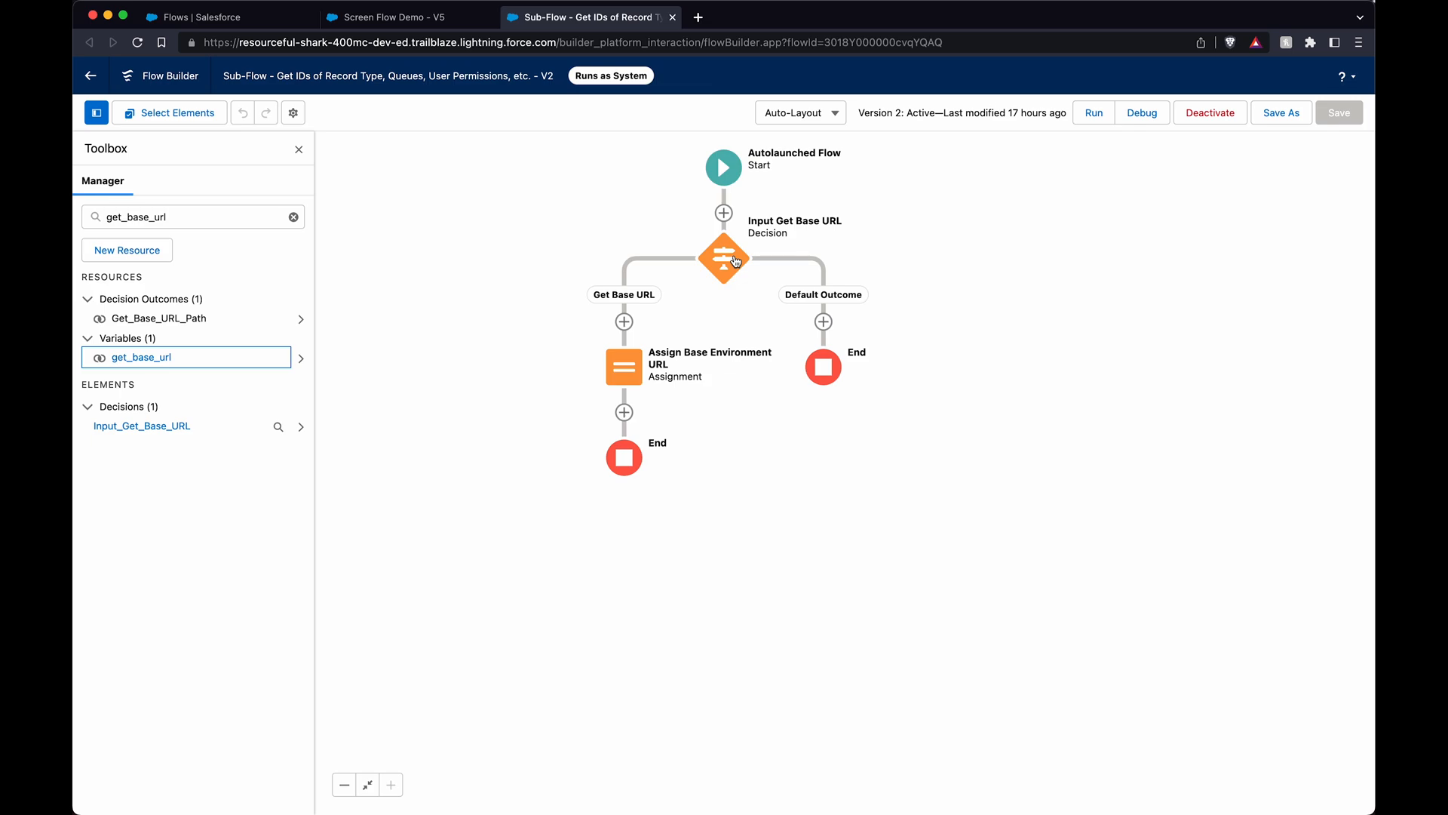
# - Inspect the Assign Base Environment URL assignment's variable and close it without changes
pyautogui.doubleClick(723, 257)
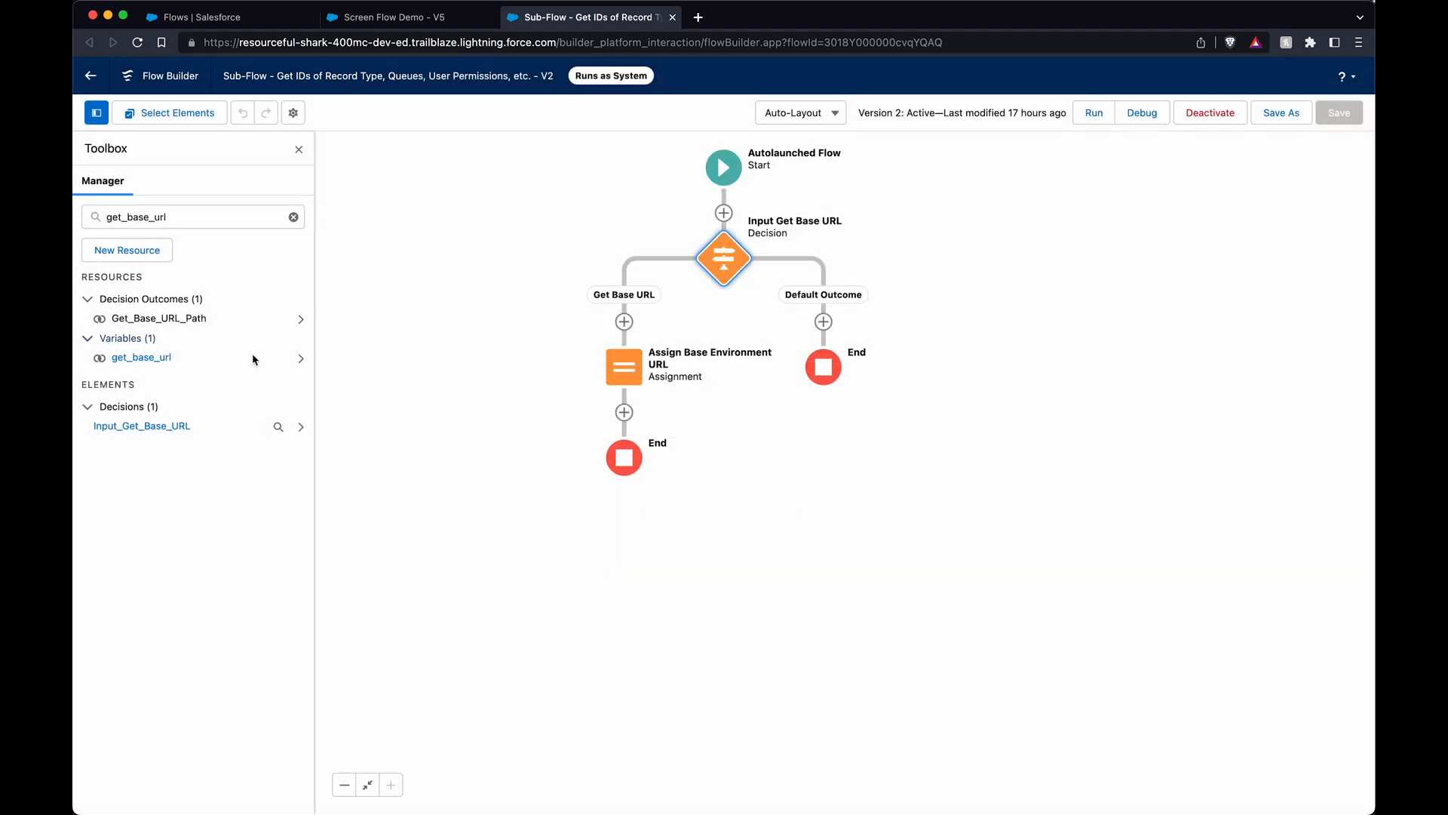
pyautogui.click(142, 358)
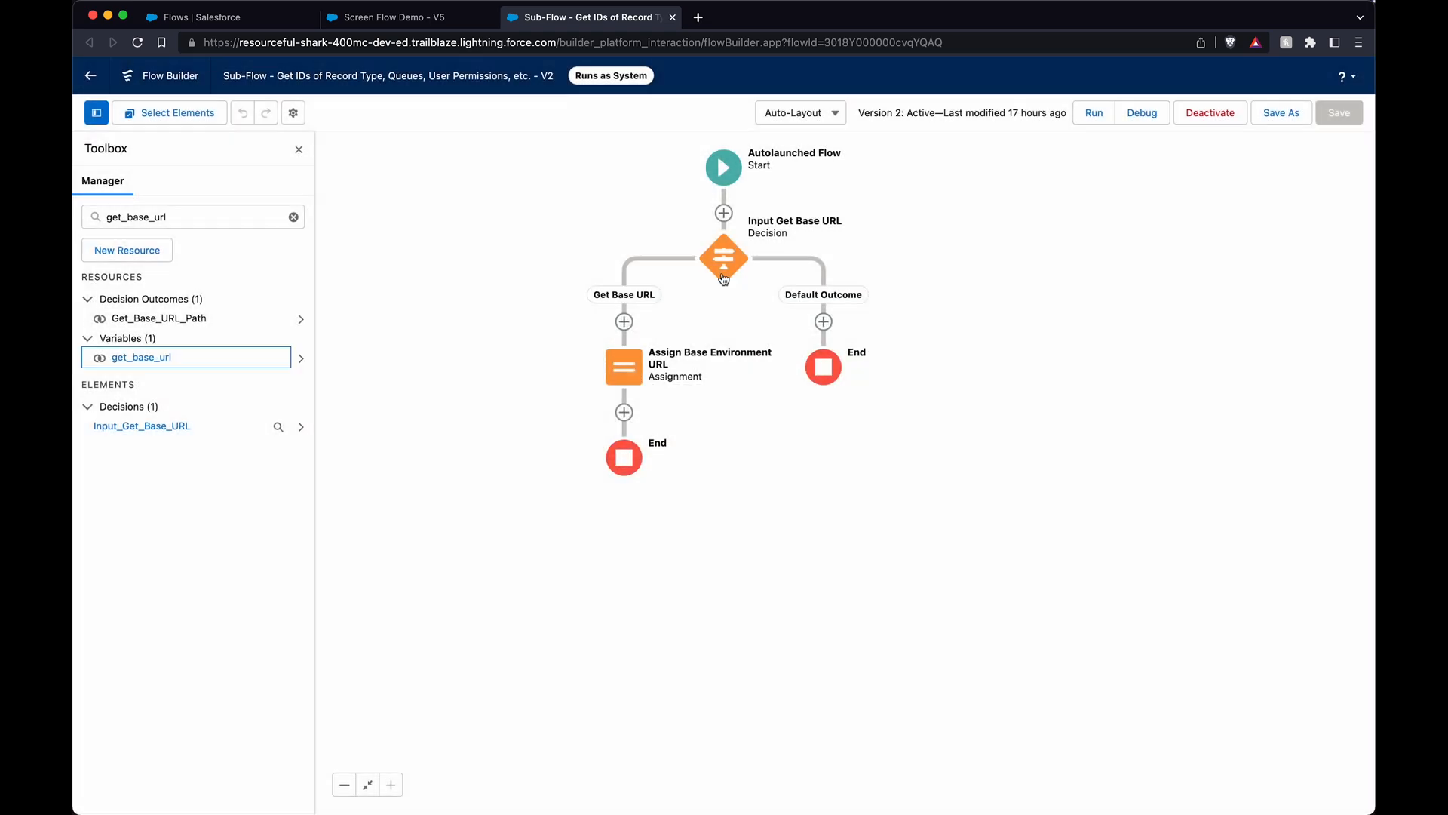
pyautogui.doubleClick(722, 256)
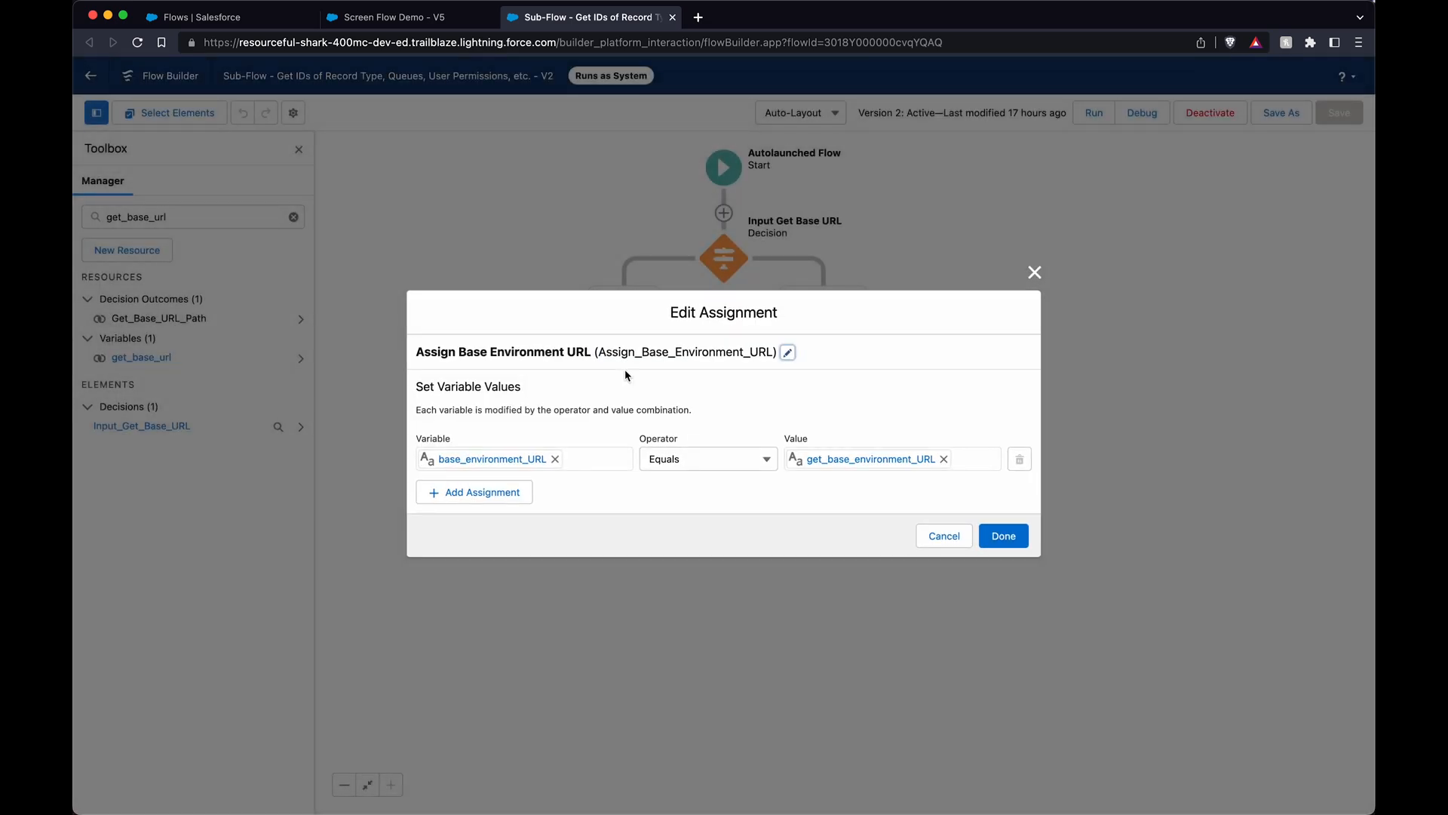
pyautogui.click(1002, 536)
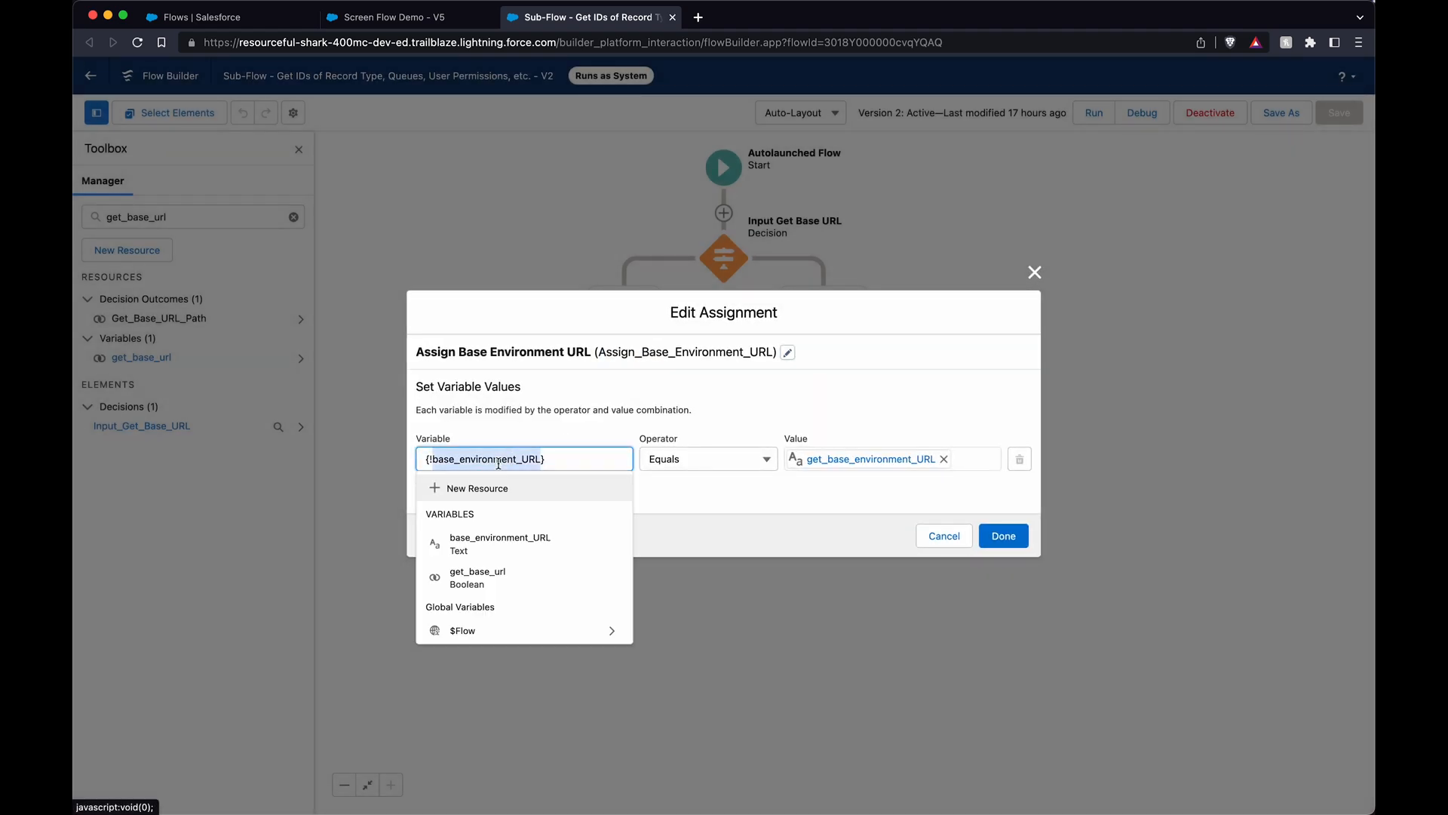
pyautogui.click(1003, 536)
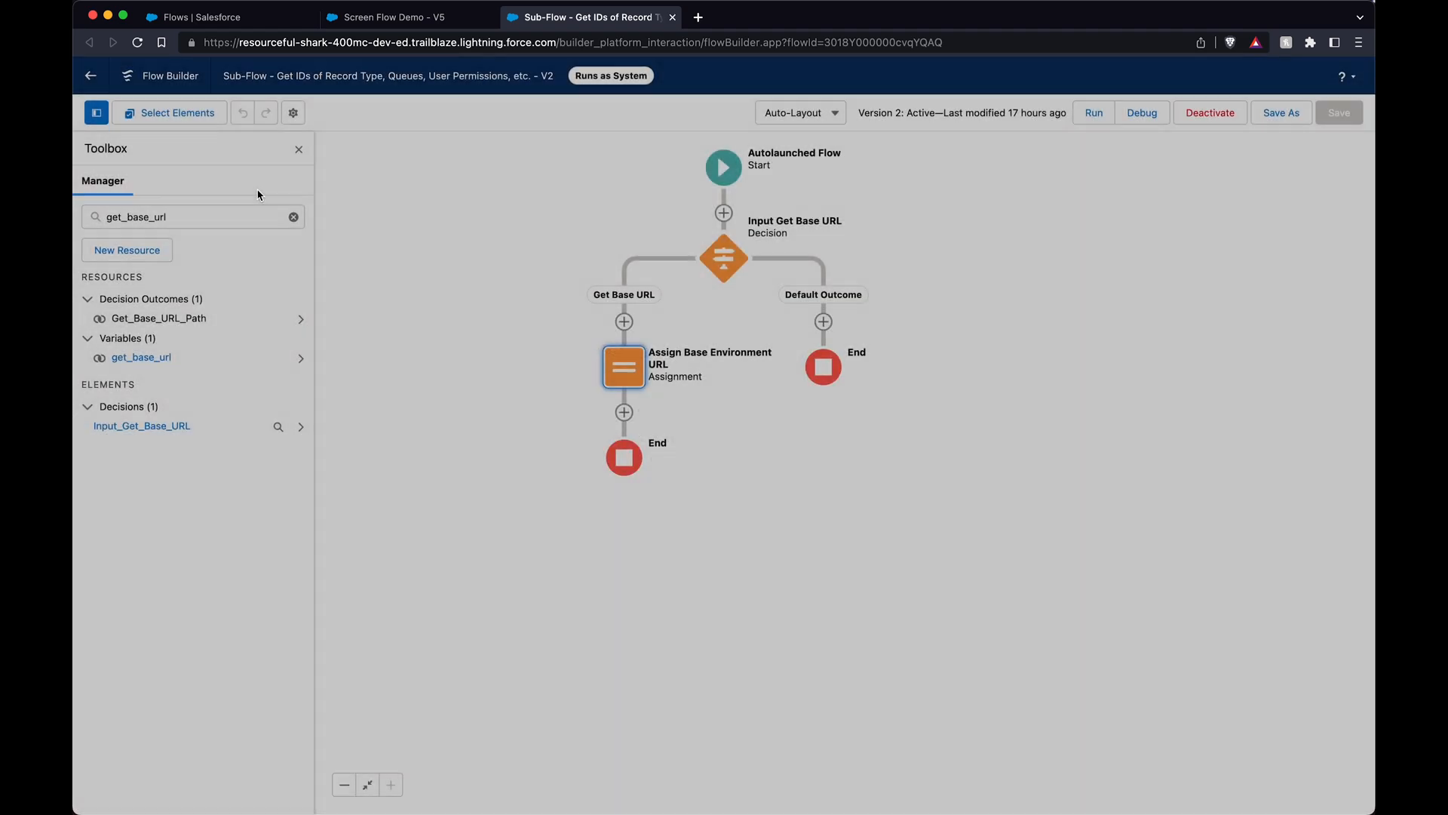
# - Search the Manager resources for base_environment_URL
pyautogui.click(184, 215)
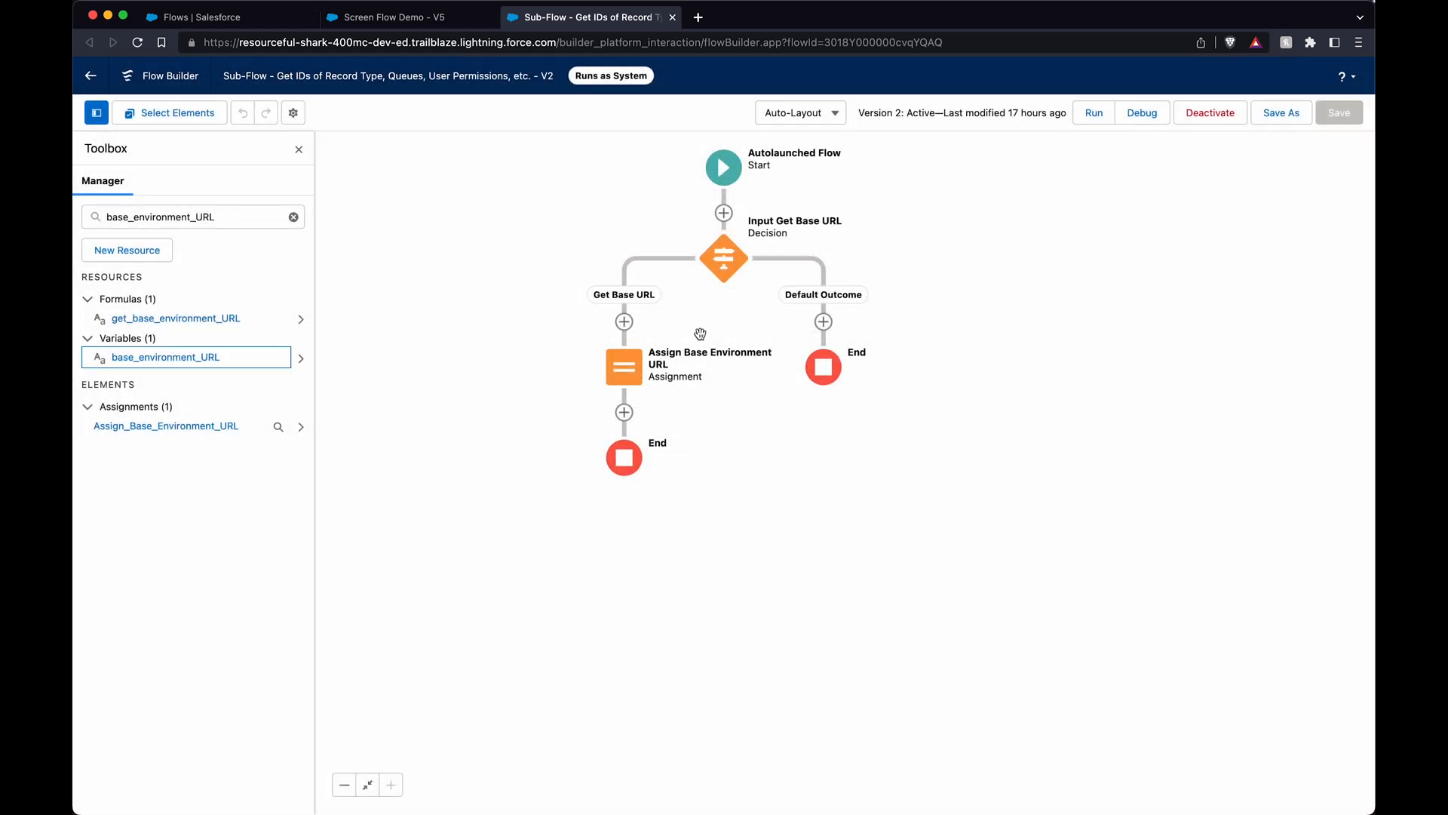
pyautogui.doubleClick(623, 367)
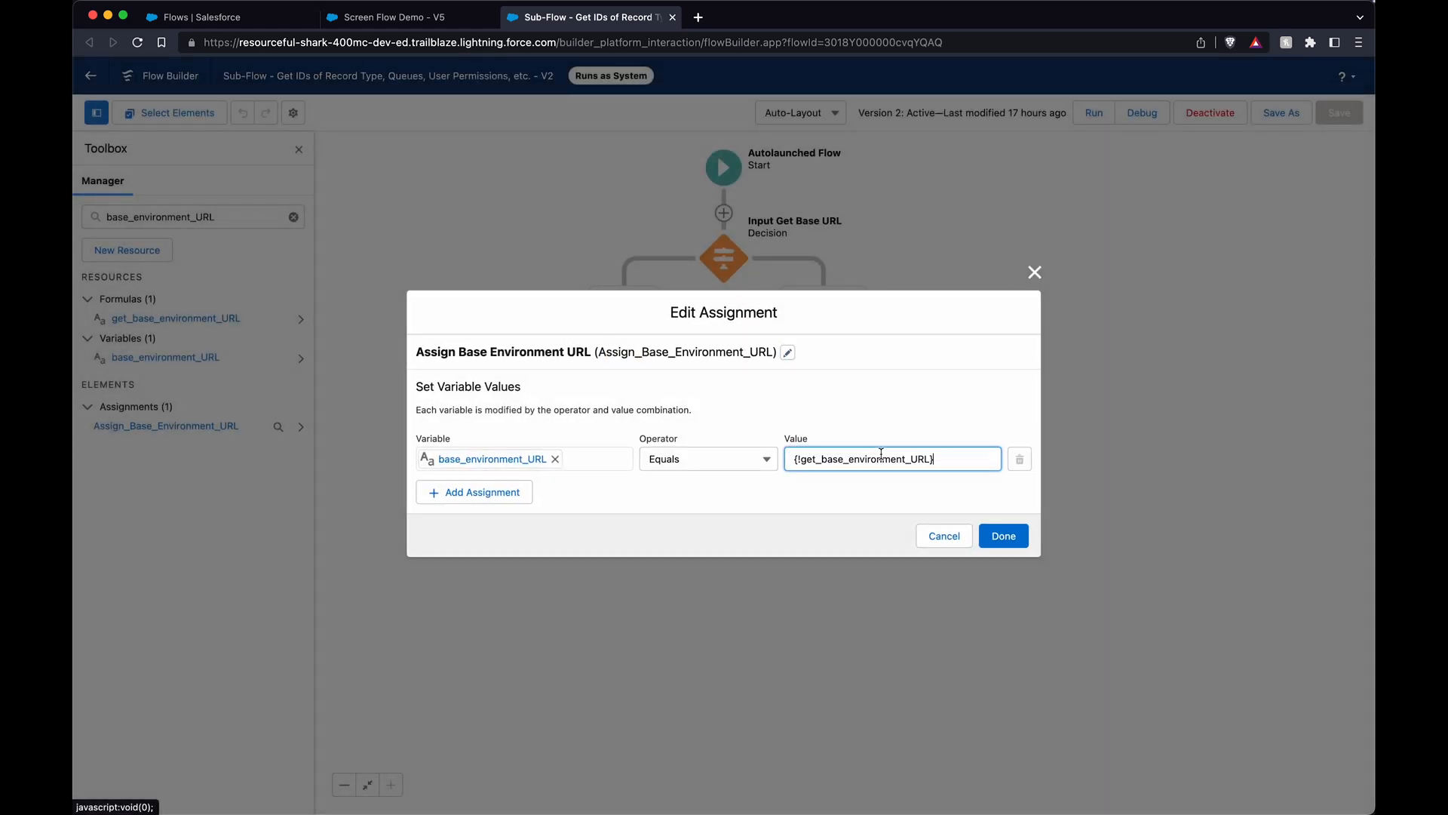
pyautogui.click(1002, 536)
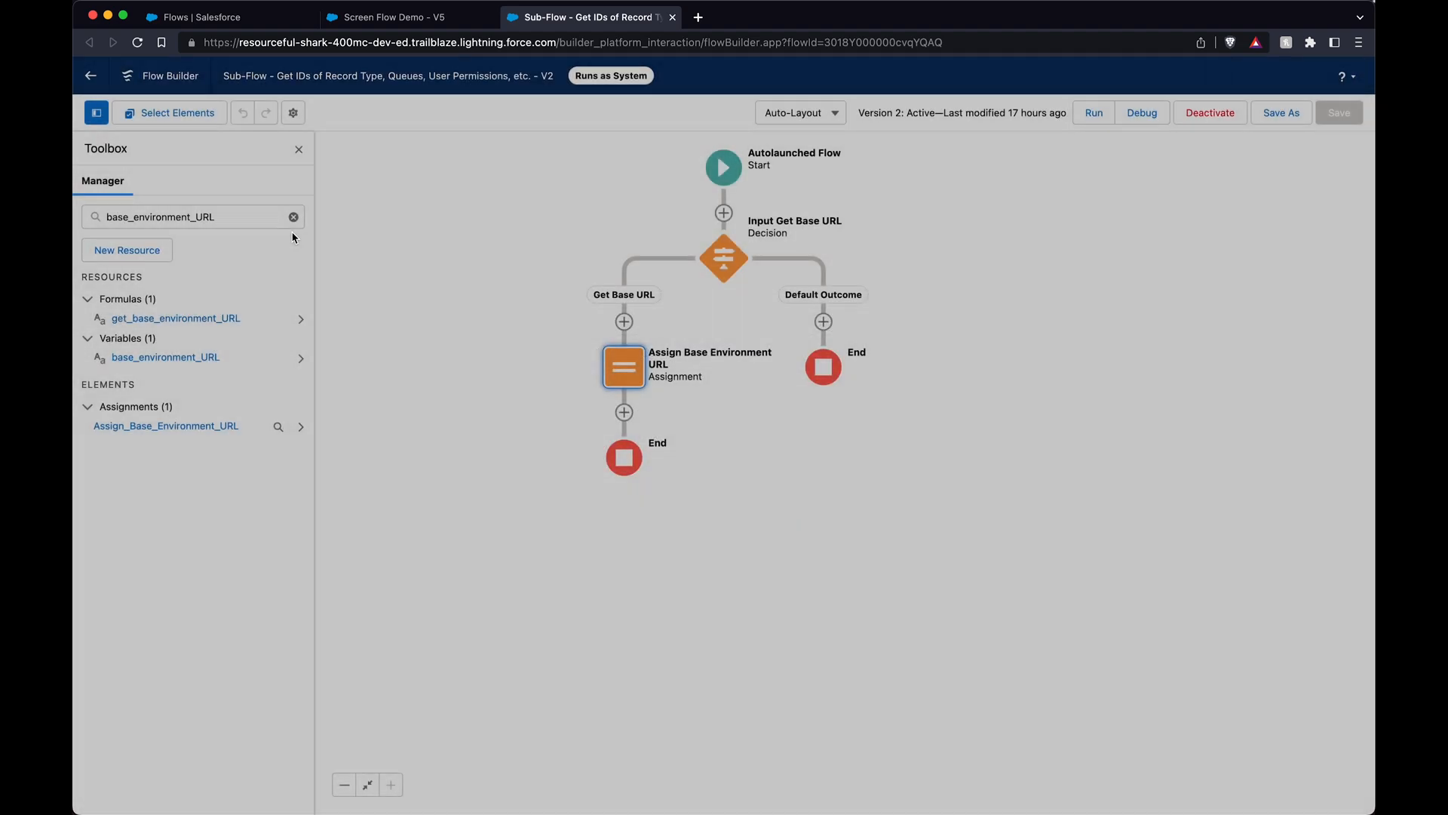
pyautogui.click(175, 318)
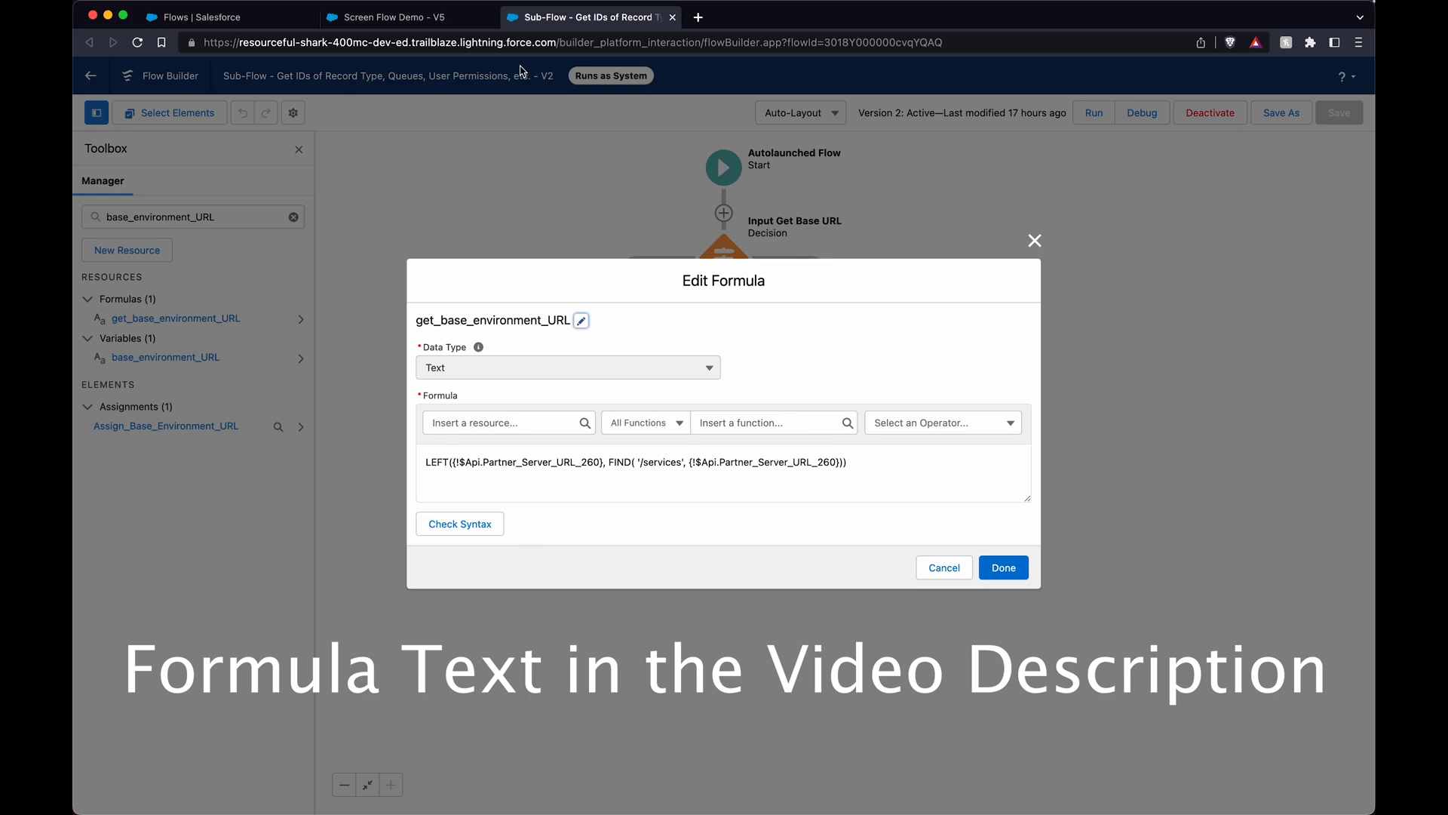
pyautogui.click(379, 42)
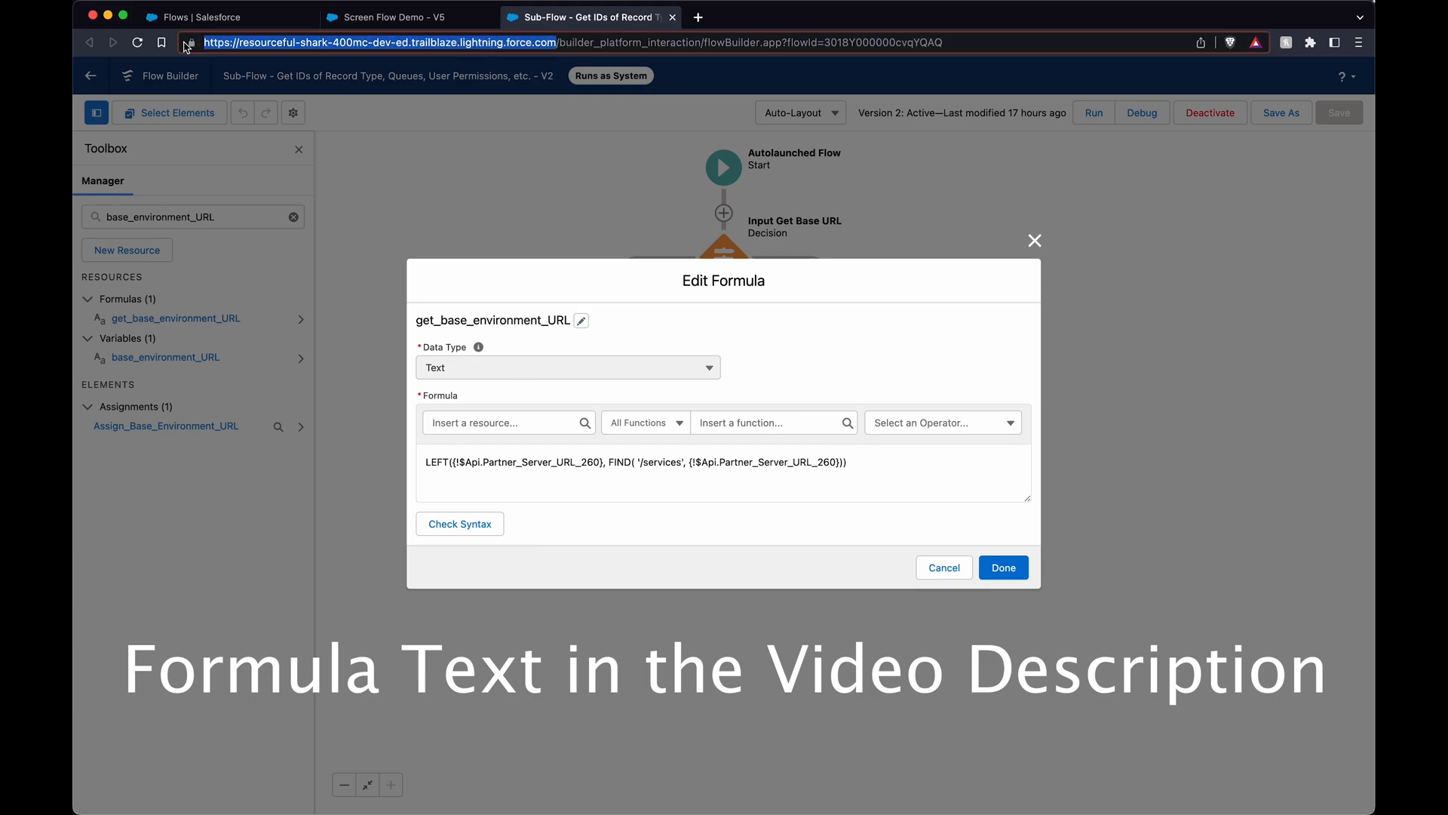
pyautogui.moveTo(187, 42)
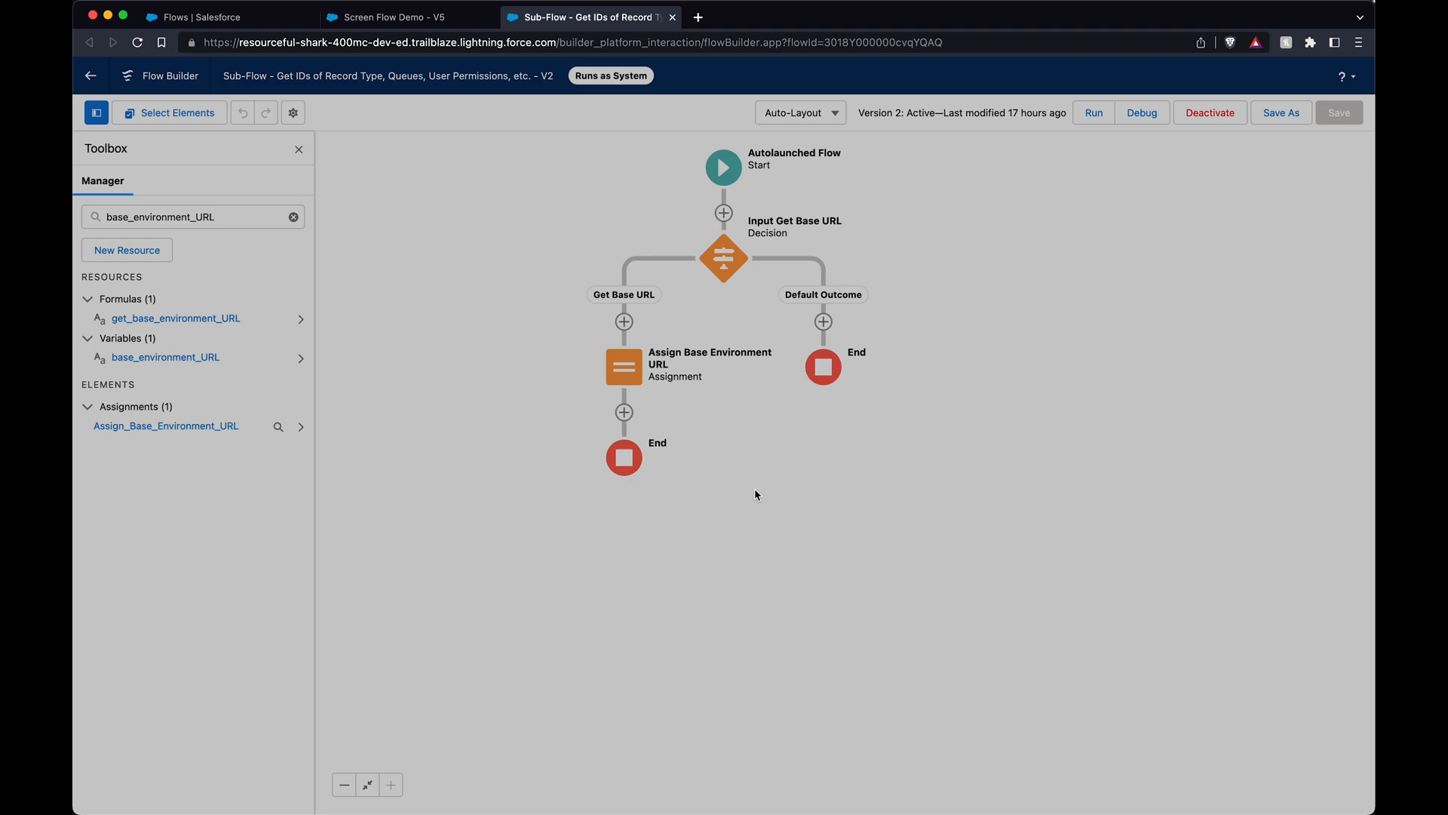
pyautogui.doubleClick(623, 365)
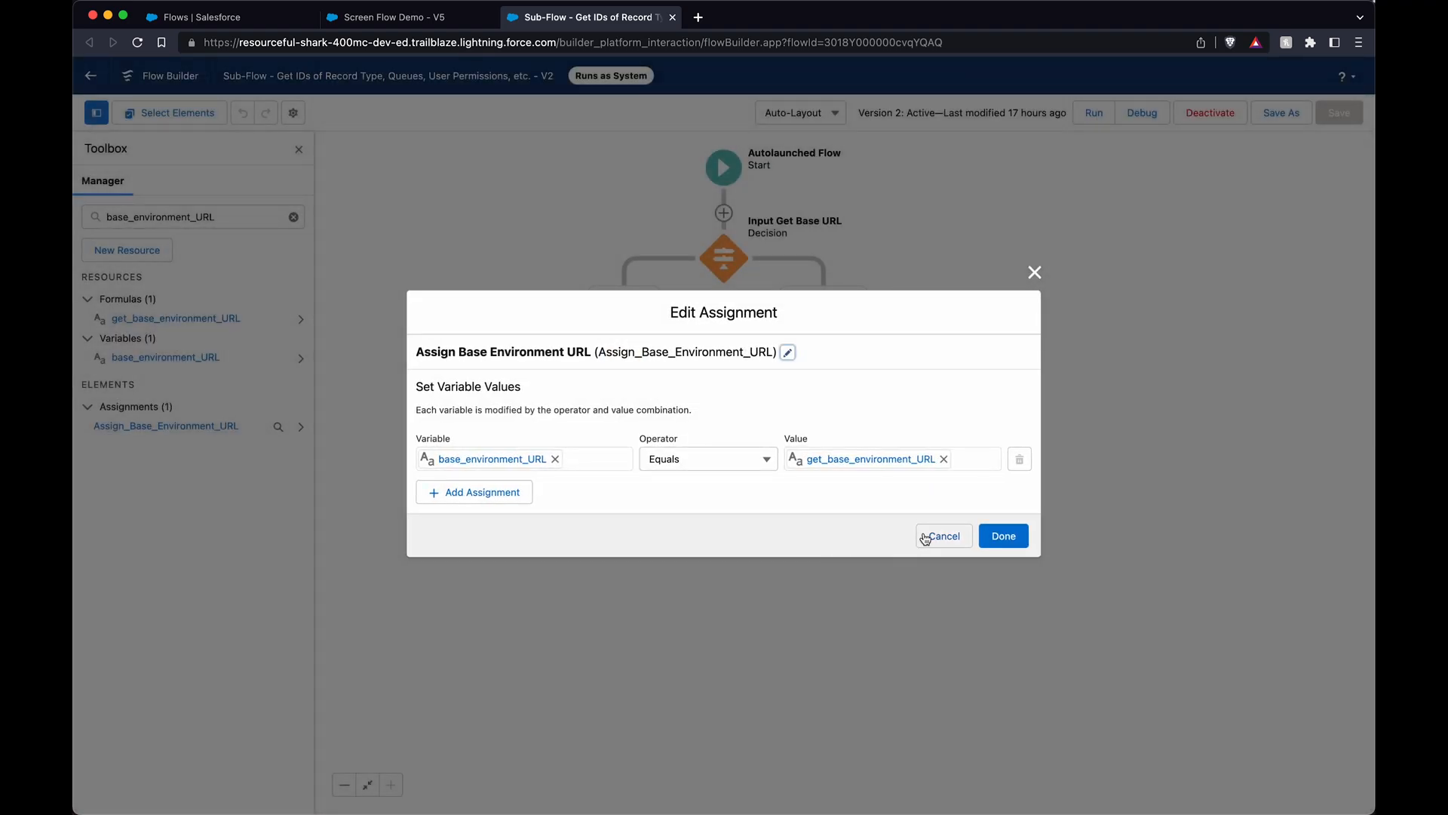
pyautogui.click(392, 17)
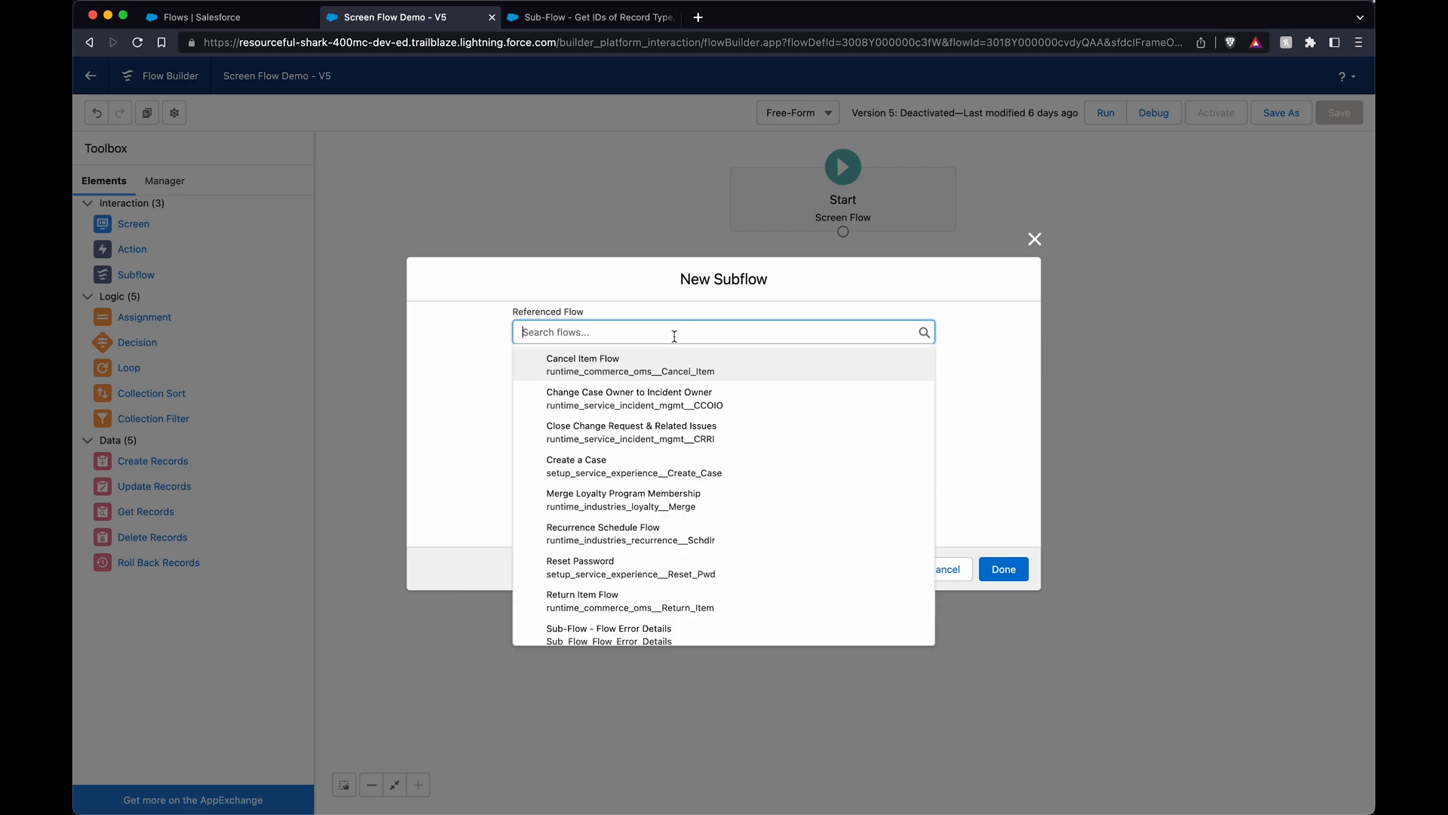
# - Add a Subflow element using Sub-Flow - Get IDs, labelled Get IDs
pyautogui.write('sub')
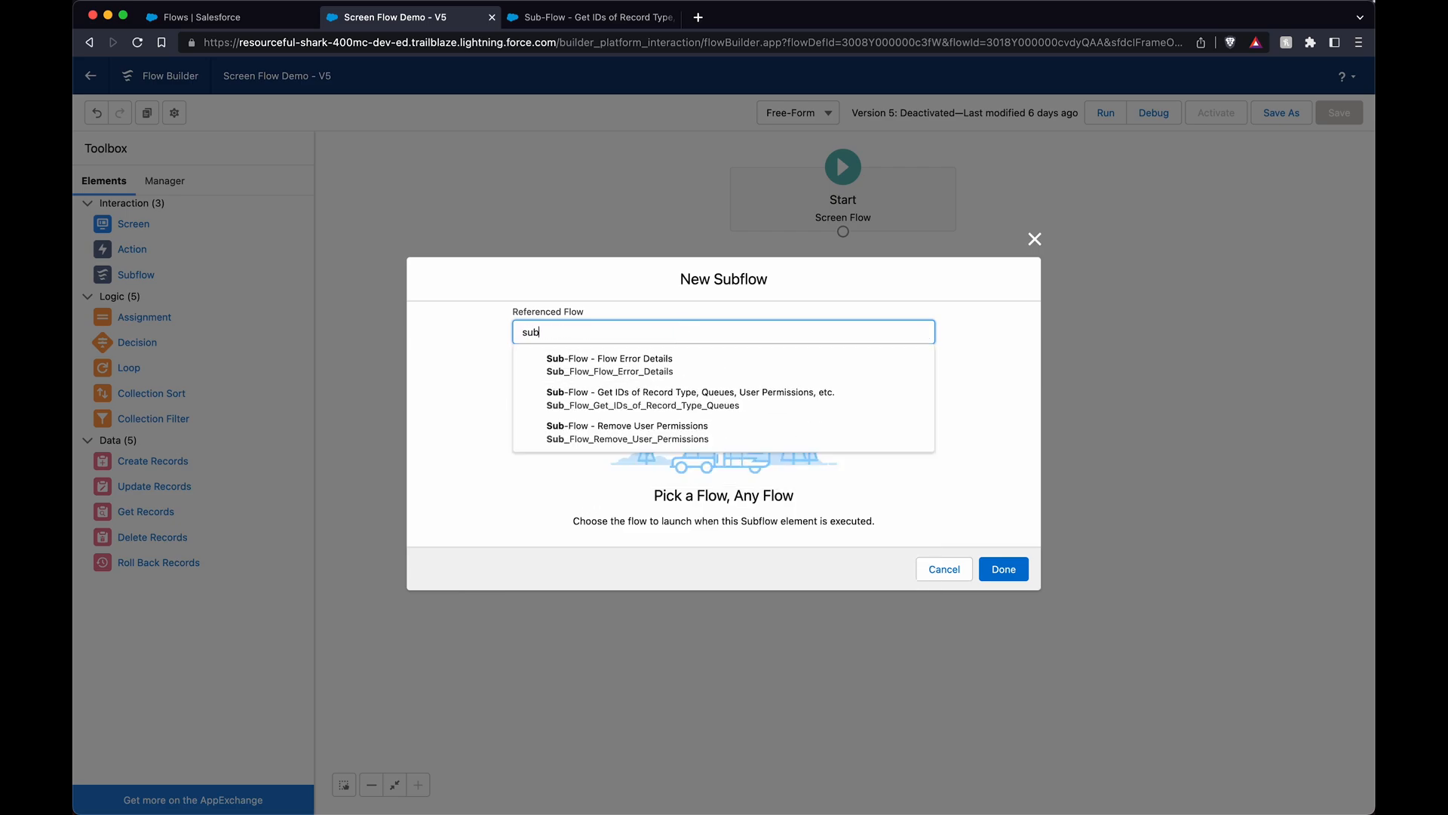
pyautogui.click(688, 398)
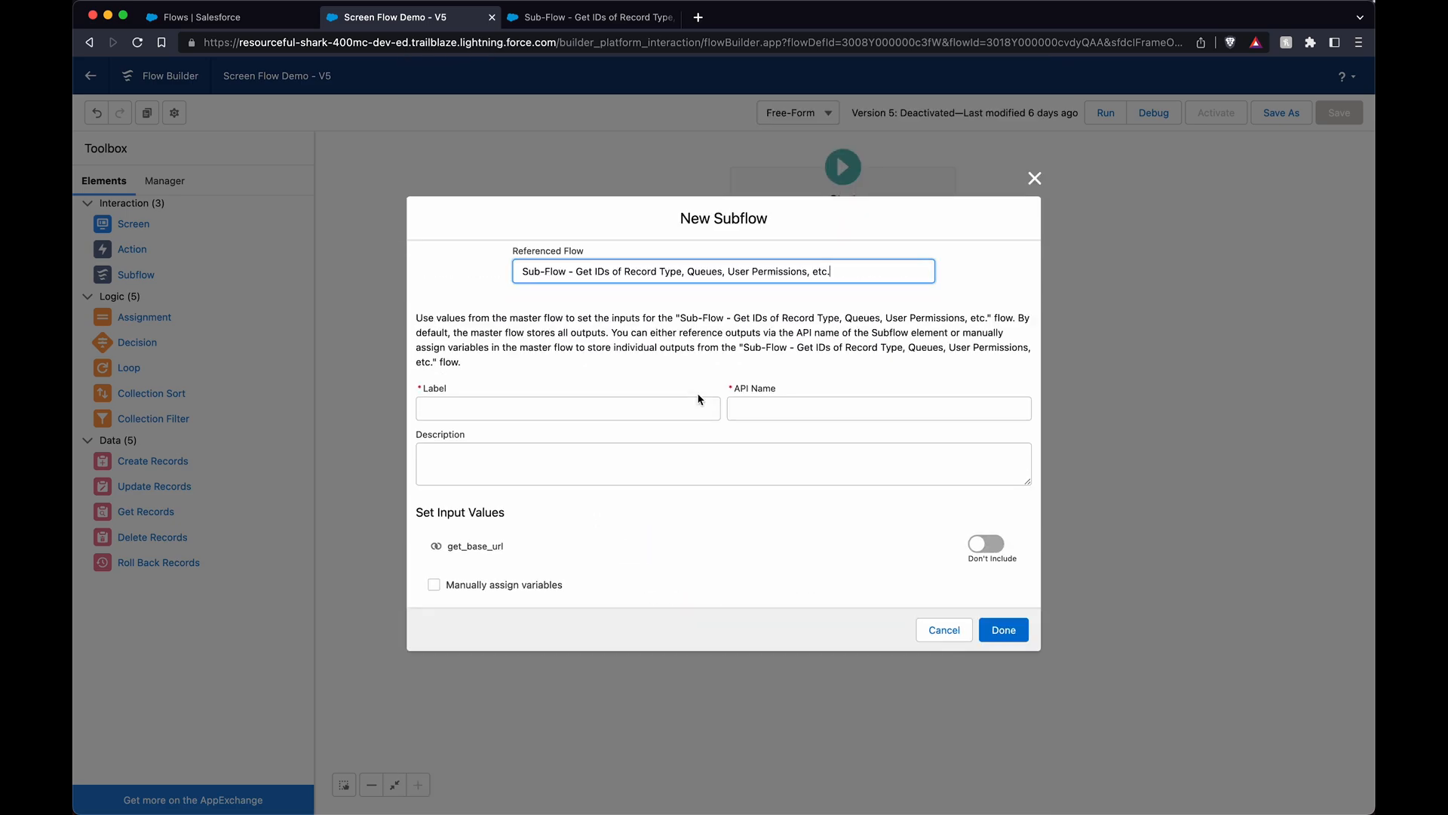
pyautogui.write('Get IDs')
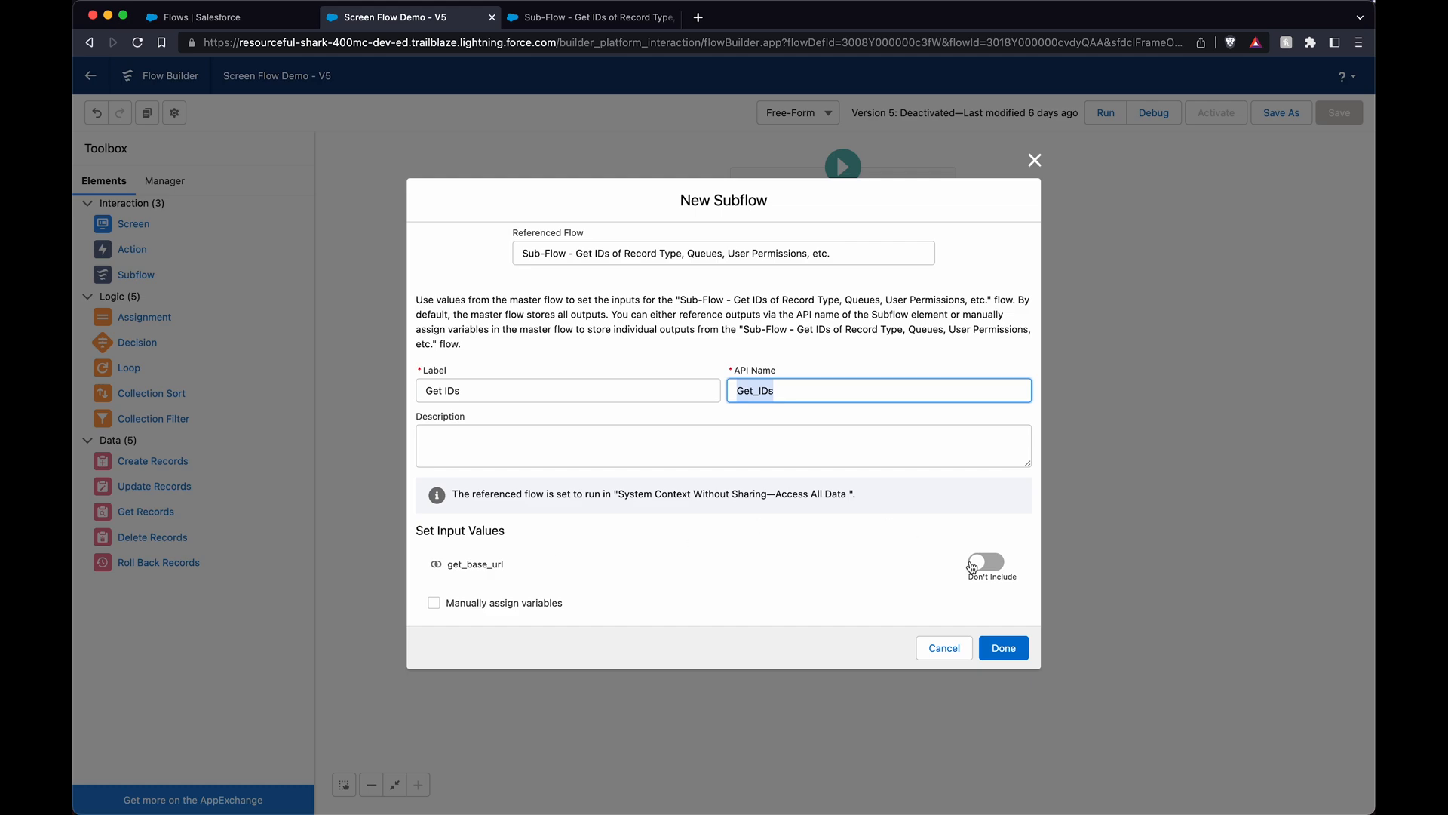
# - Pass get_base_url as True and store the output in base_environment_URL
pyautogui.click(985, 561)
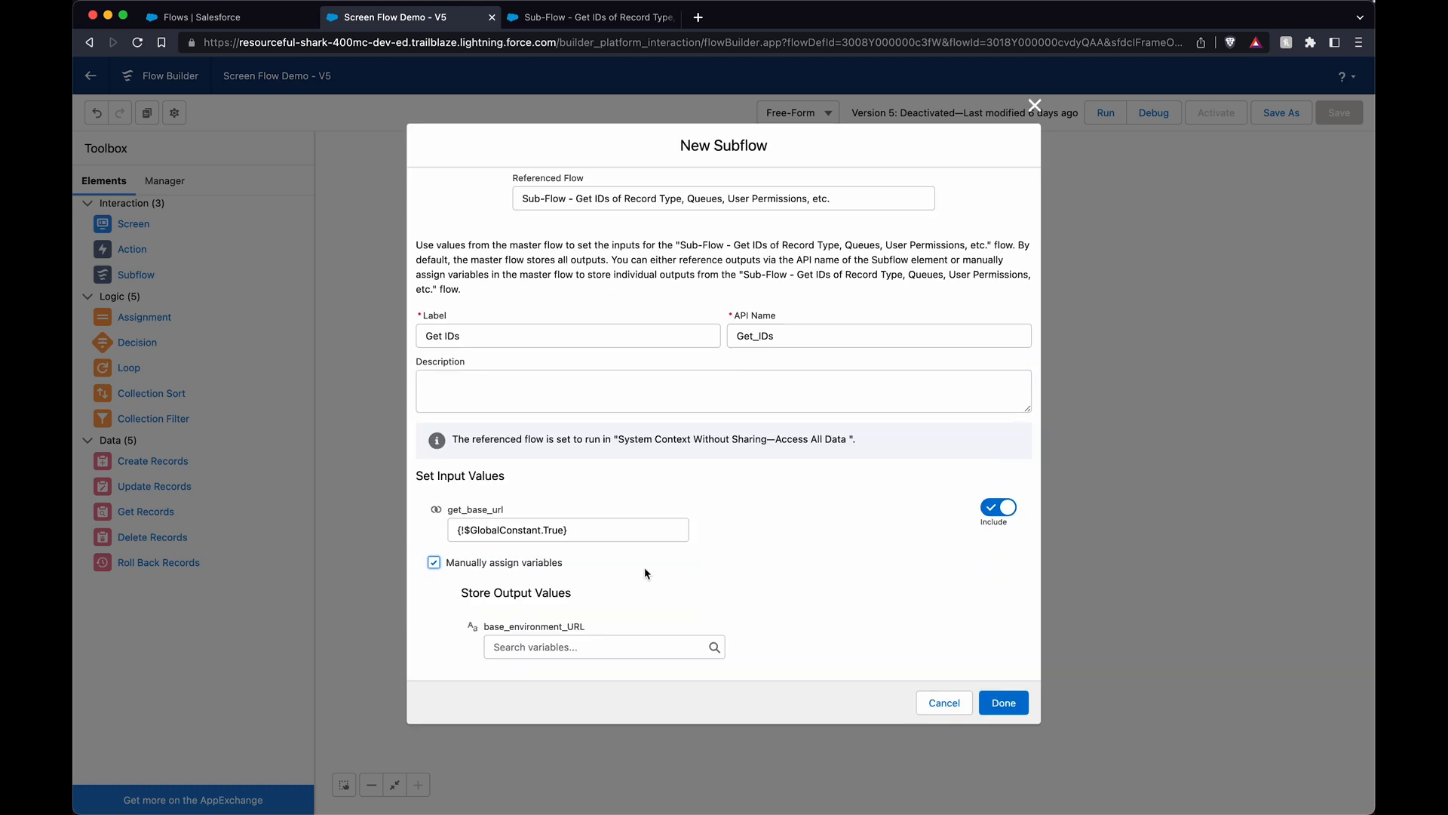
pyautogui.rightClick(534, 626)
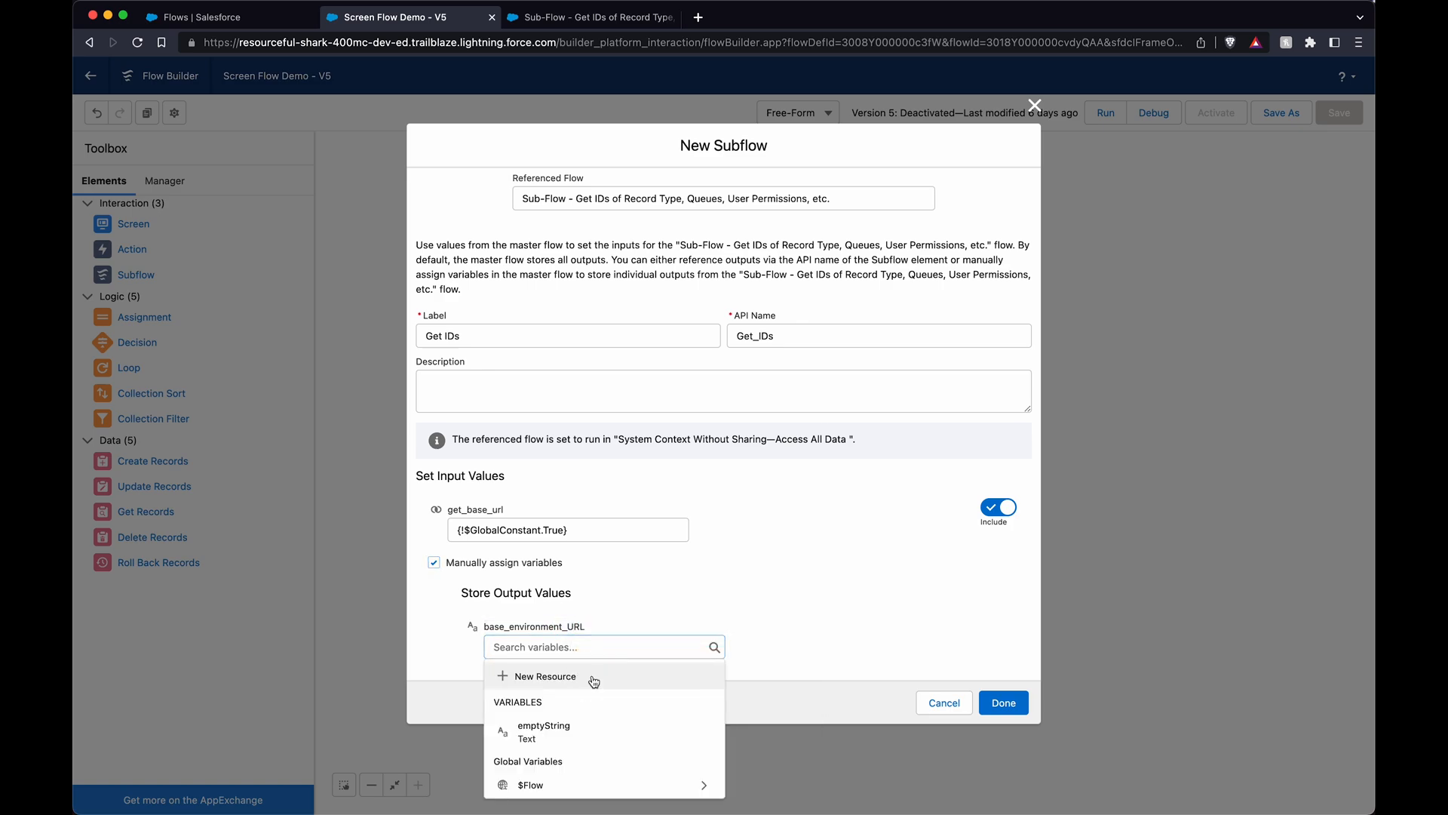
pyautogui.click(544, 676)
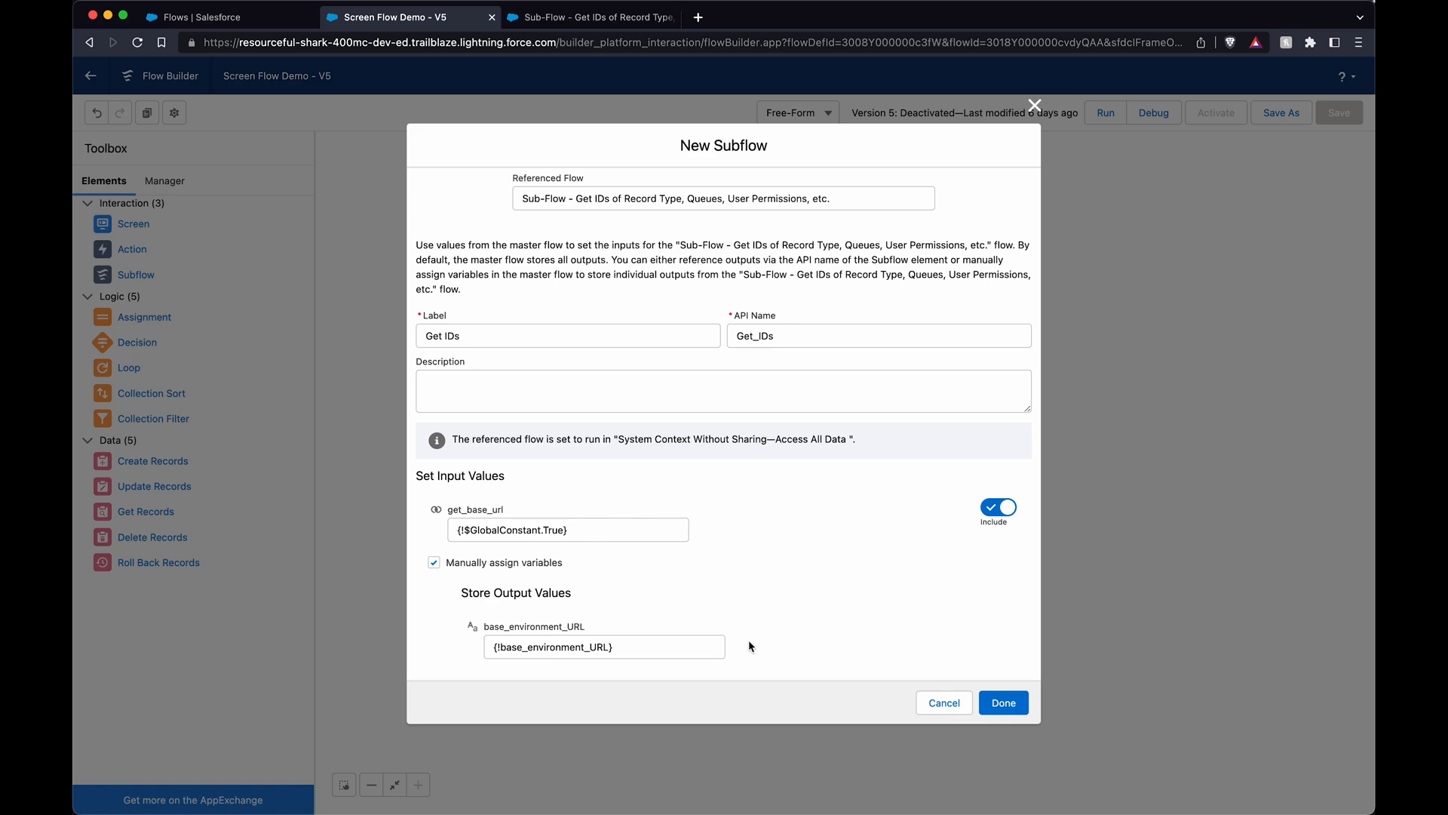
pyautogui.click(1002, 701)
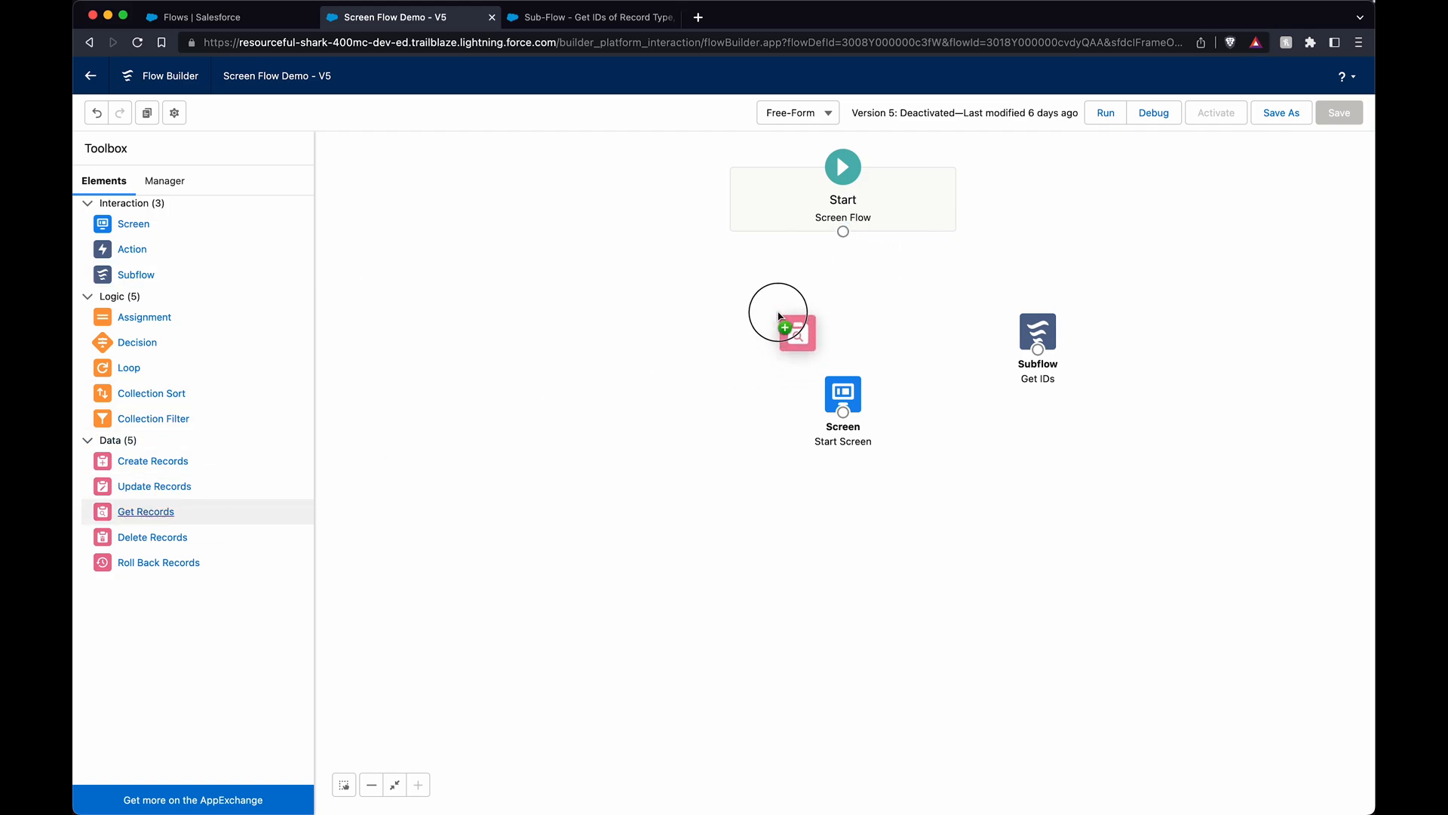
# - Add a Get Records element and fetch the Edge Communications account ID from Accounts
pyautogui.click(791, 330)
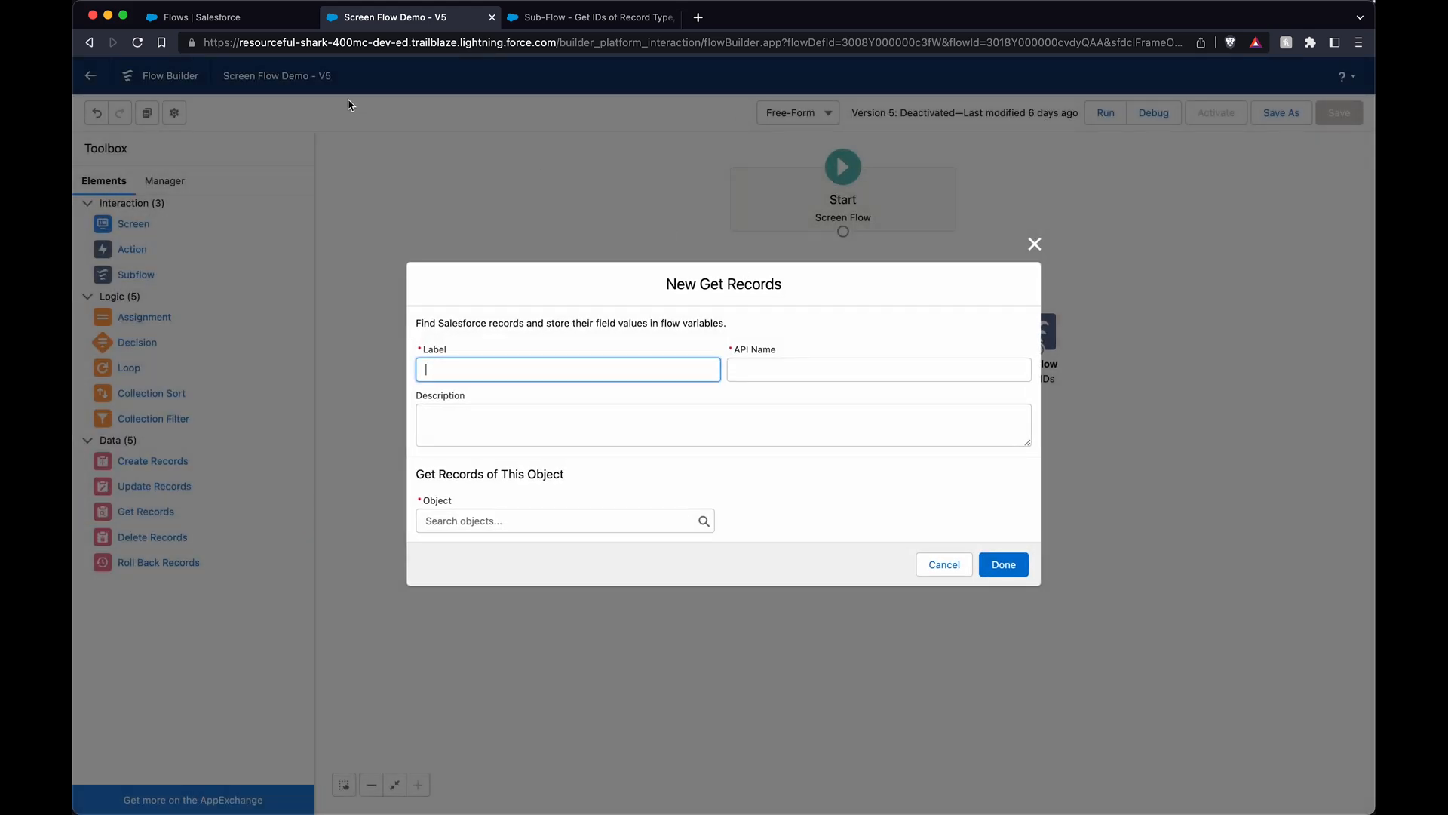
pyautogui.click(195, 17)
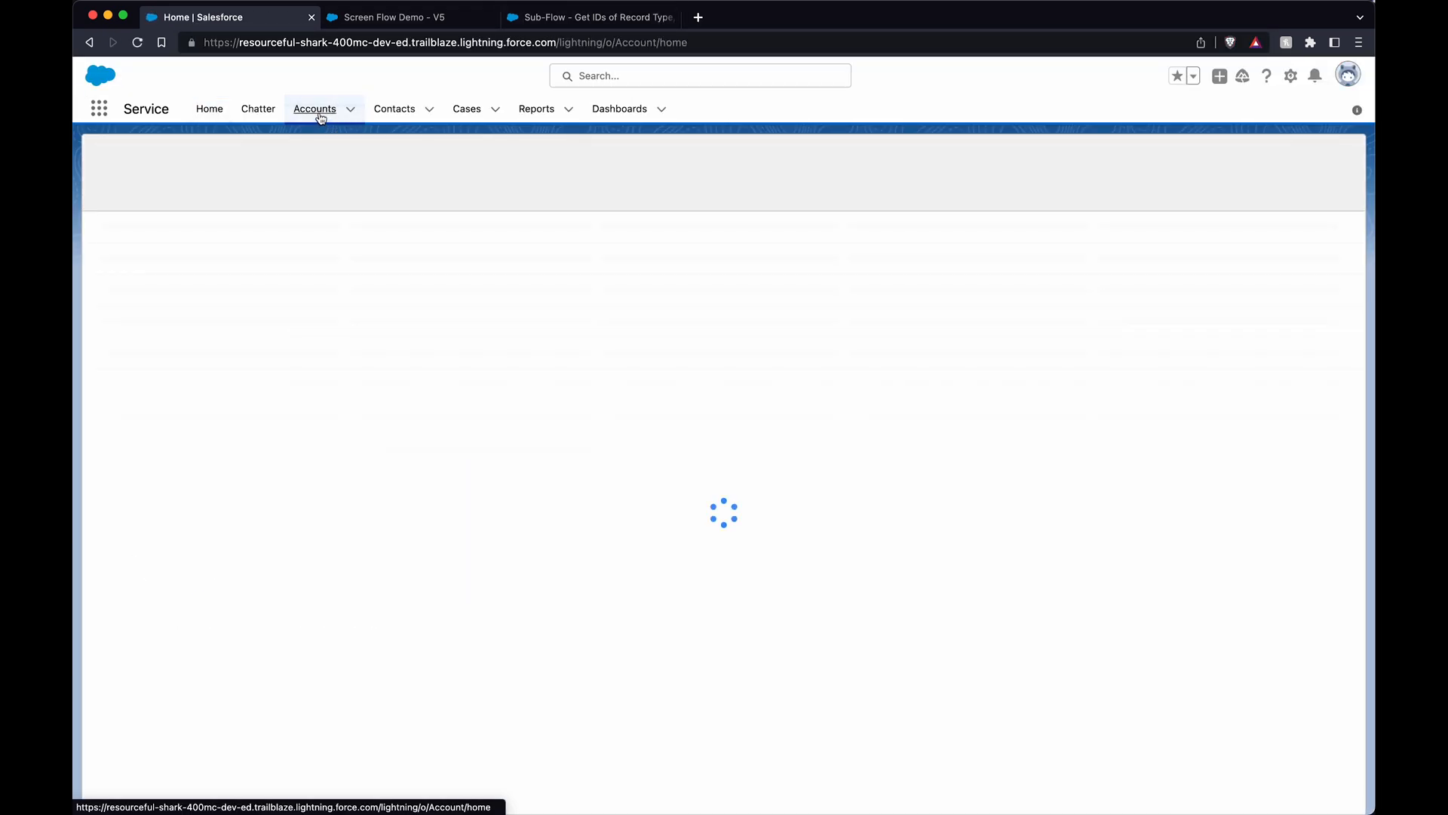
pyautogui.click(589, 16)
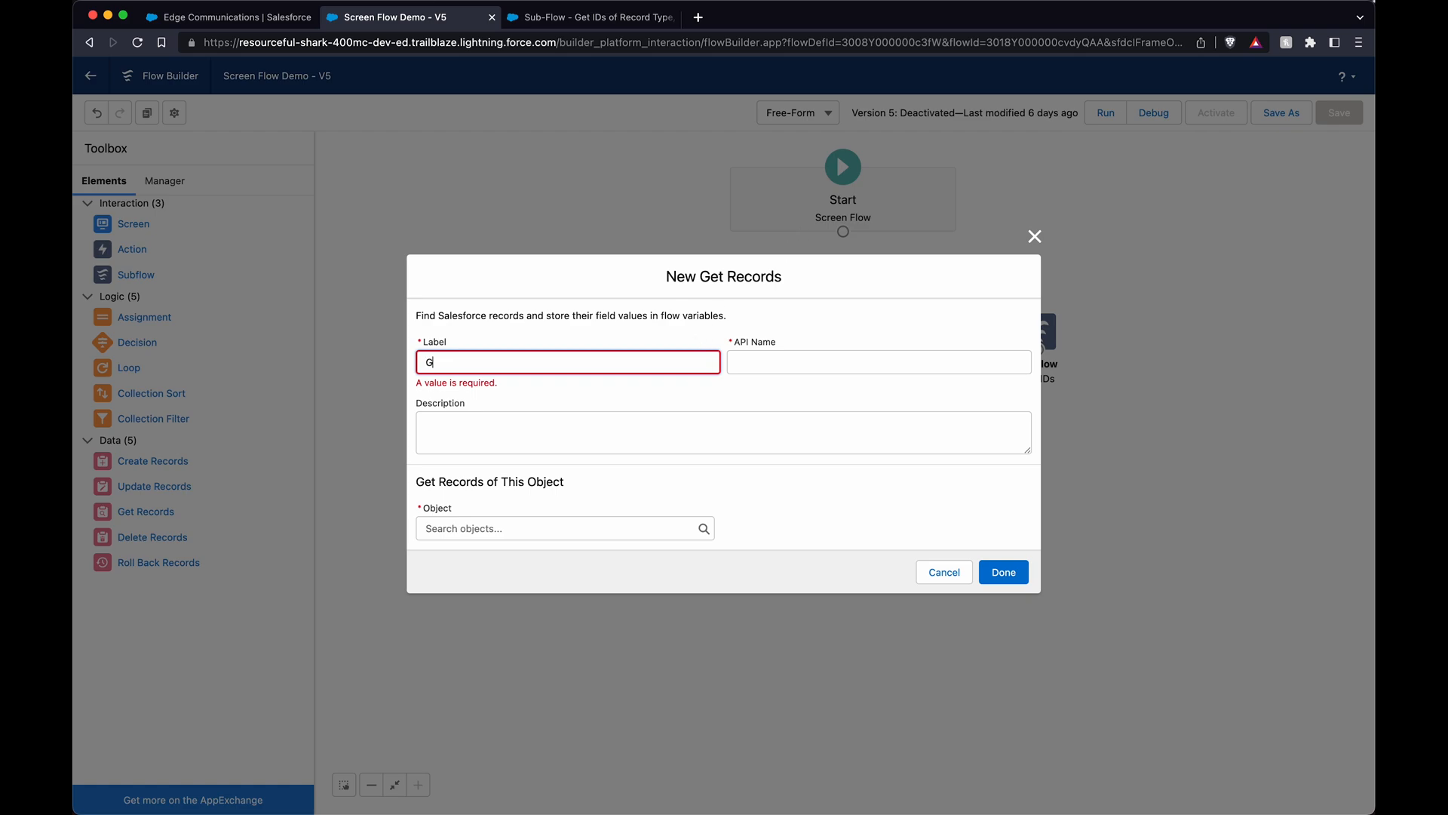
# - Label it Get Account, choose the Account object and filter by Id
pyautogui.write('Get Account')
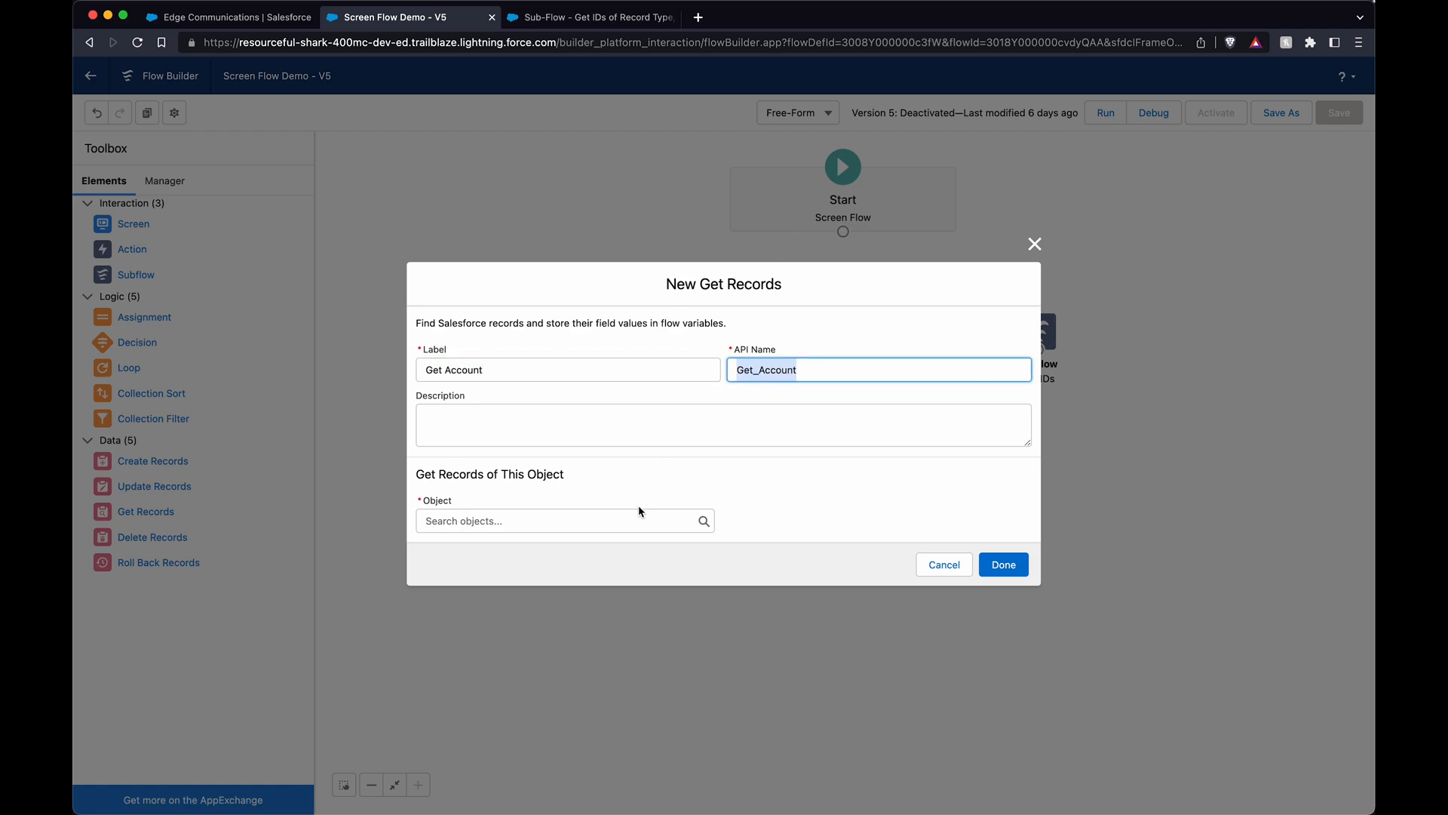
pyautogui.write('account')
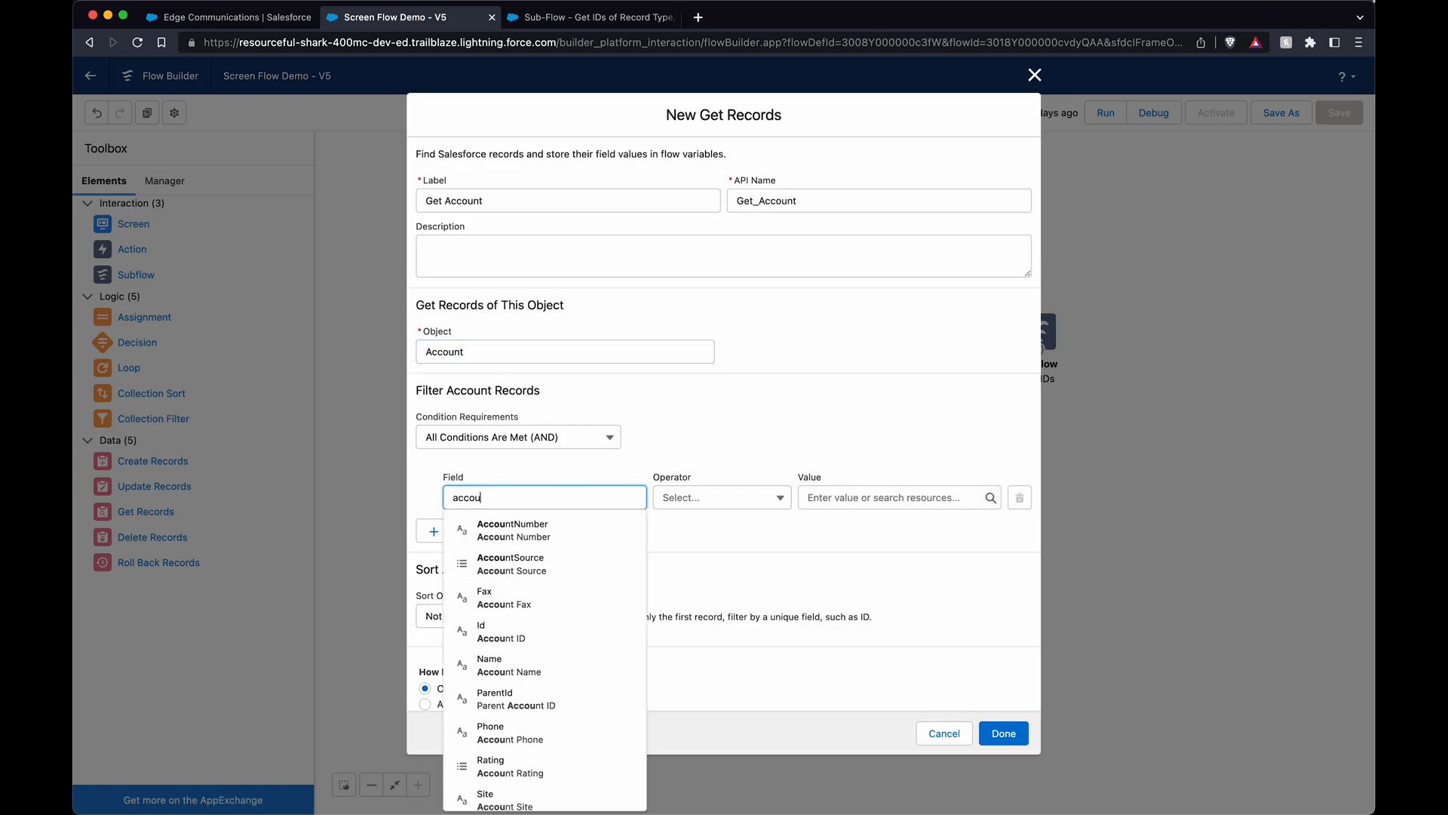
pyautogui.click(500, 631)
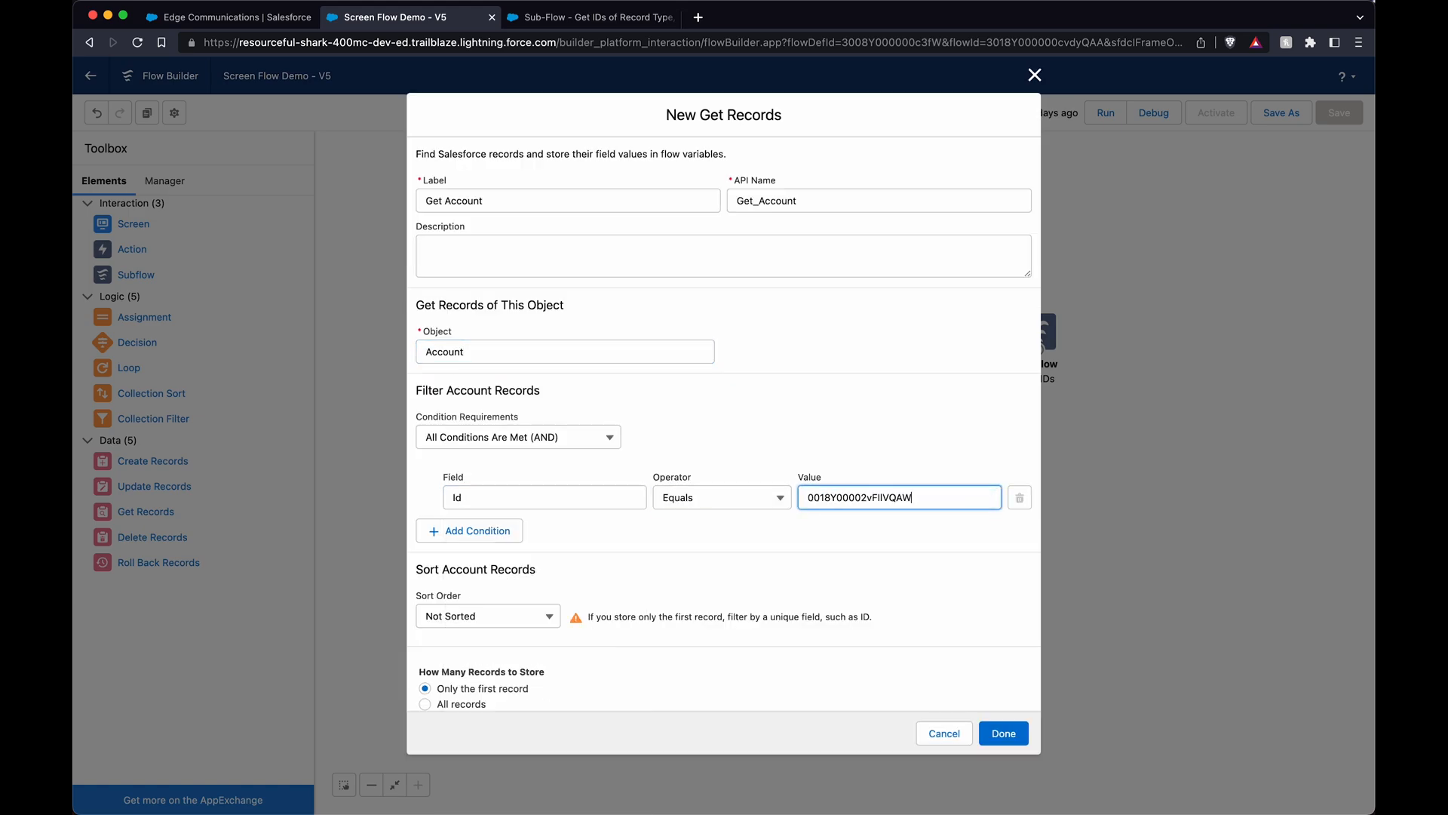
# - Finish the Get Account lookup and connect it to the Get IDs subflow
pyautogui.scroll(-3)
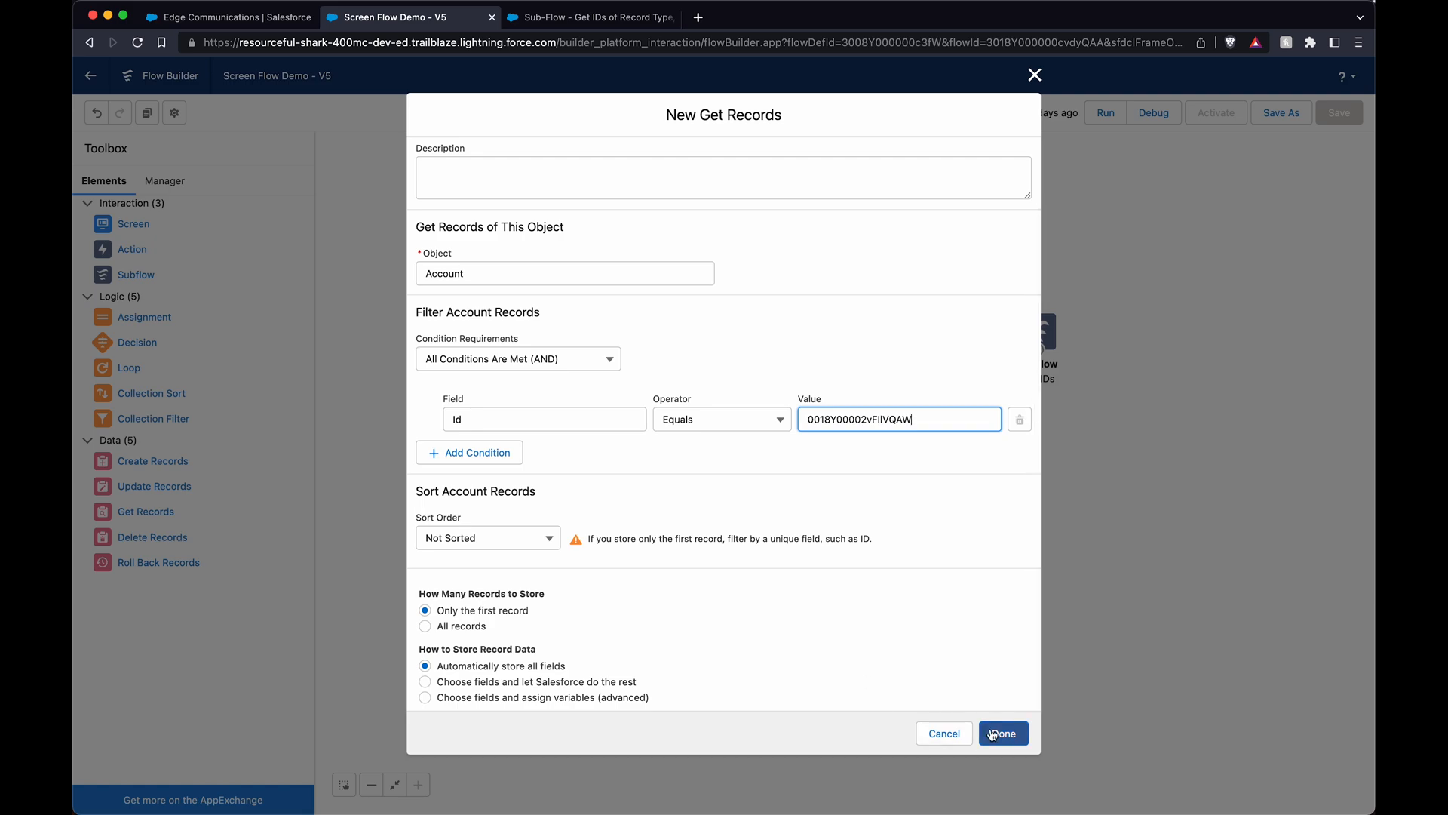
pyautogui.click(1001, 733)
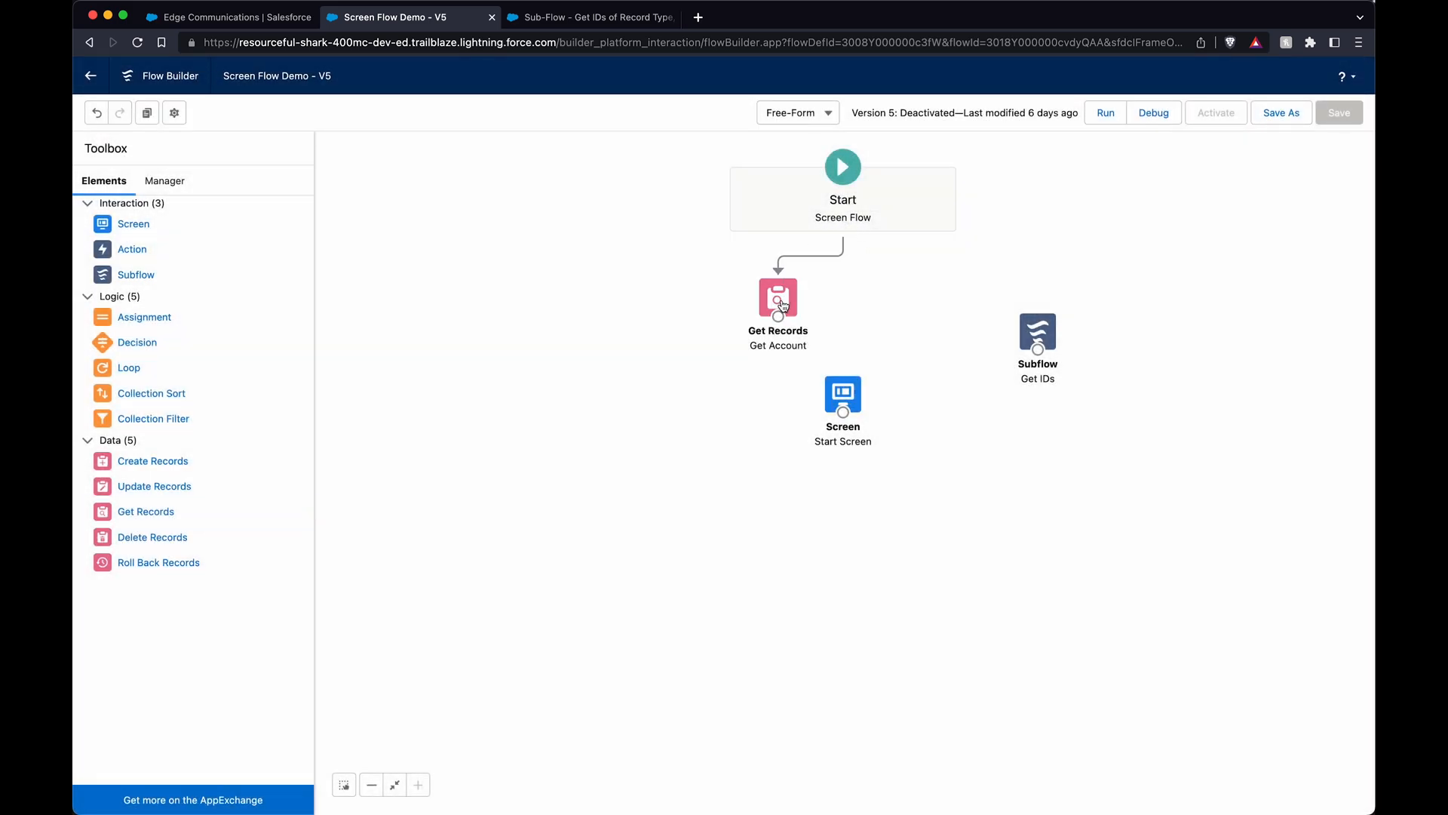
pyautogui.moveTo(1038, 324); pyautogui.dragTo(931, 296)
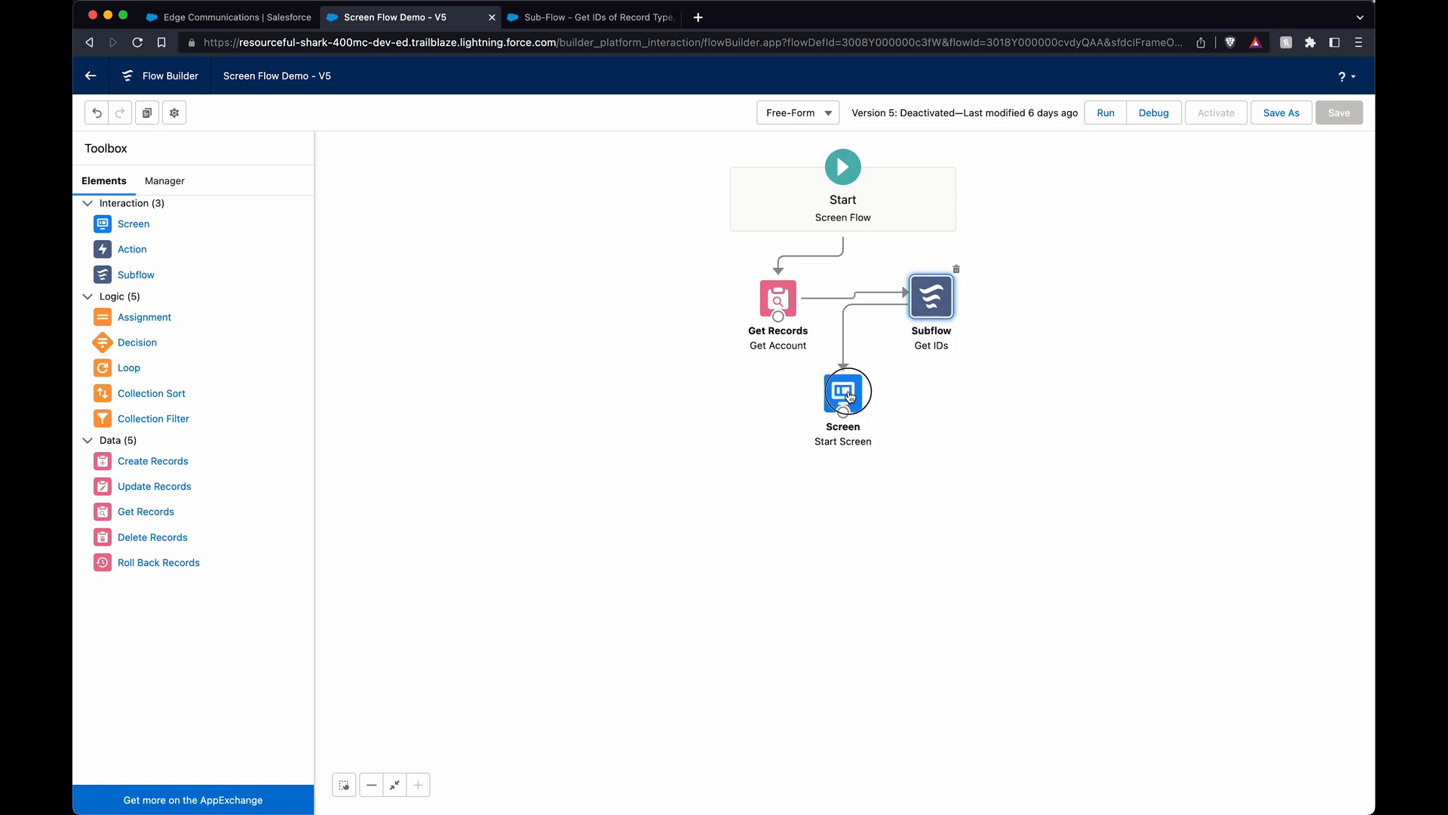
# - Give Start Screen an info display text inserting {!base_environment_URL}{!Get_Account.Id}
pyautogui.doubleClick(842, 389)
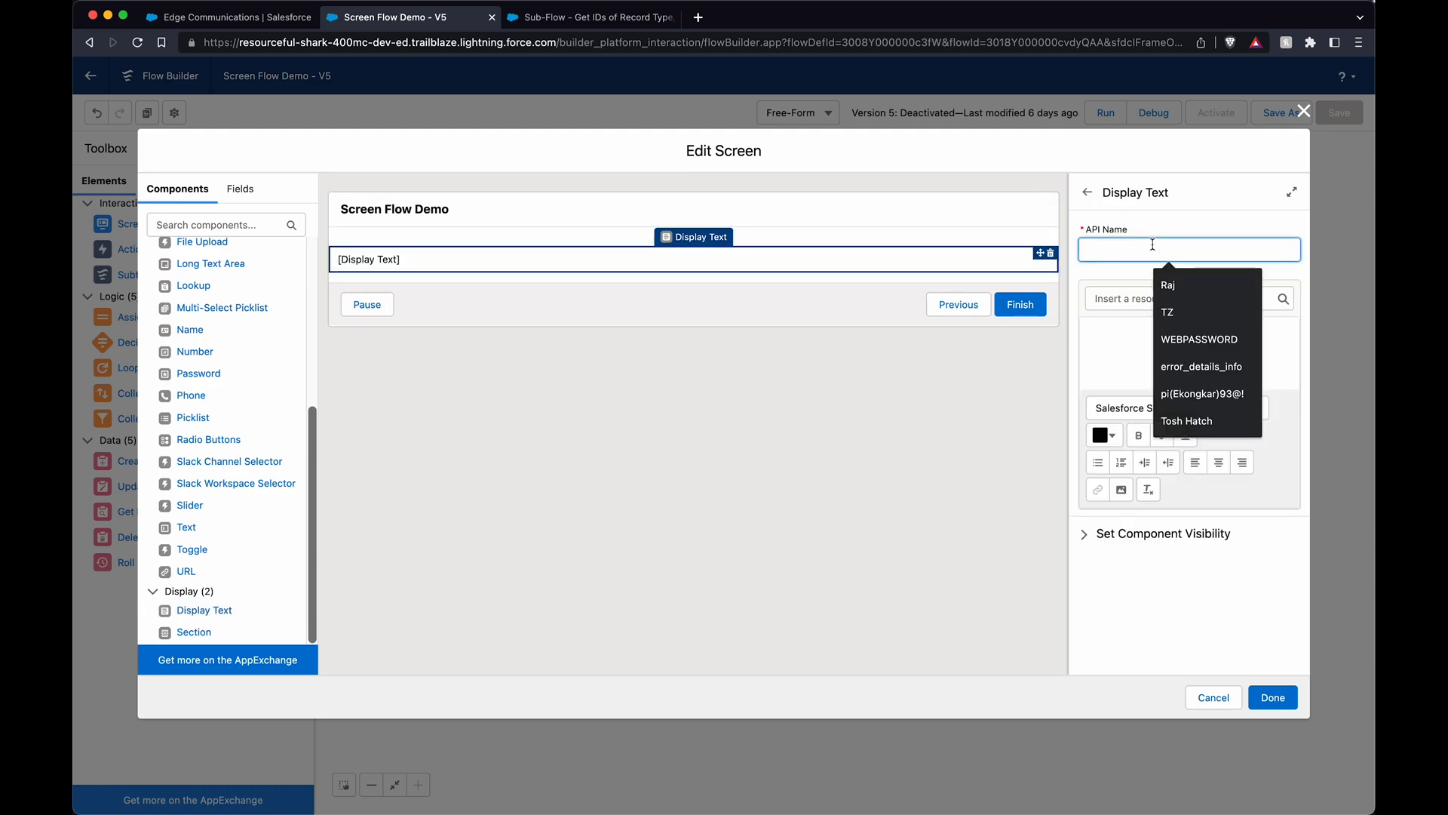
pyautogui.write('info')
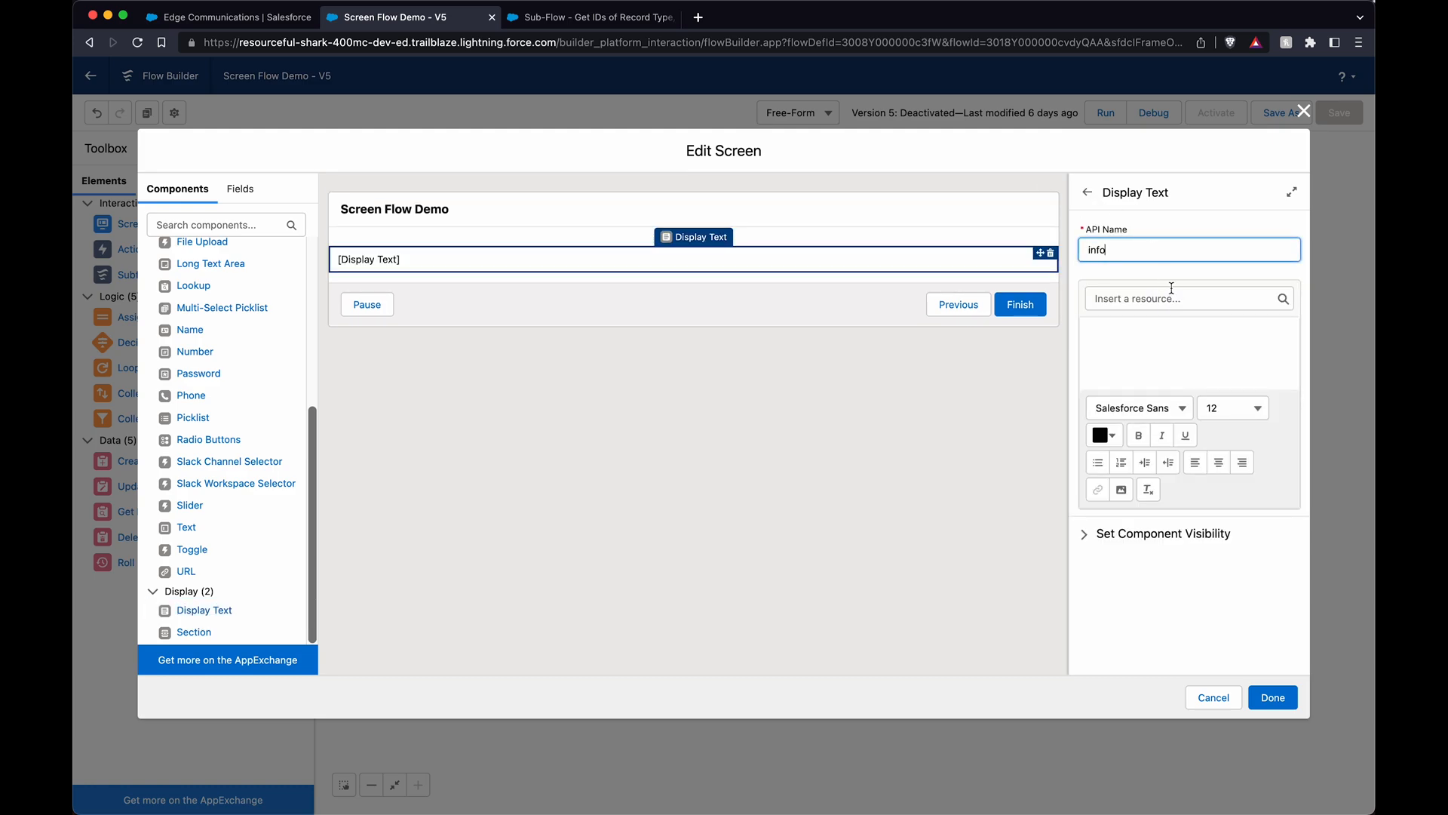
pyautogui.click(1188, 297)
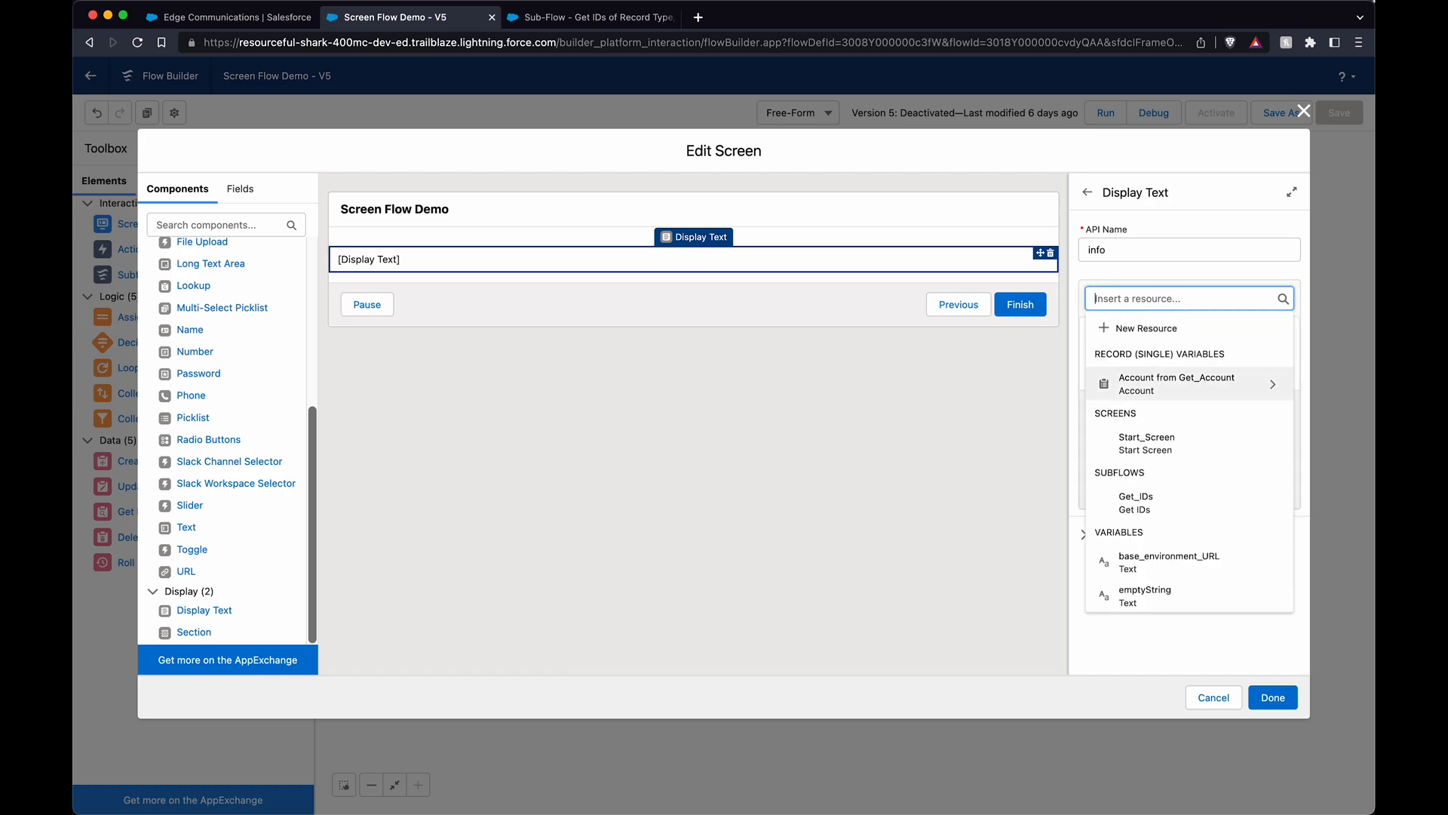
pyautogui.click(1167, 561)
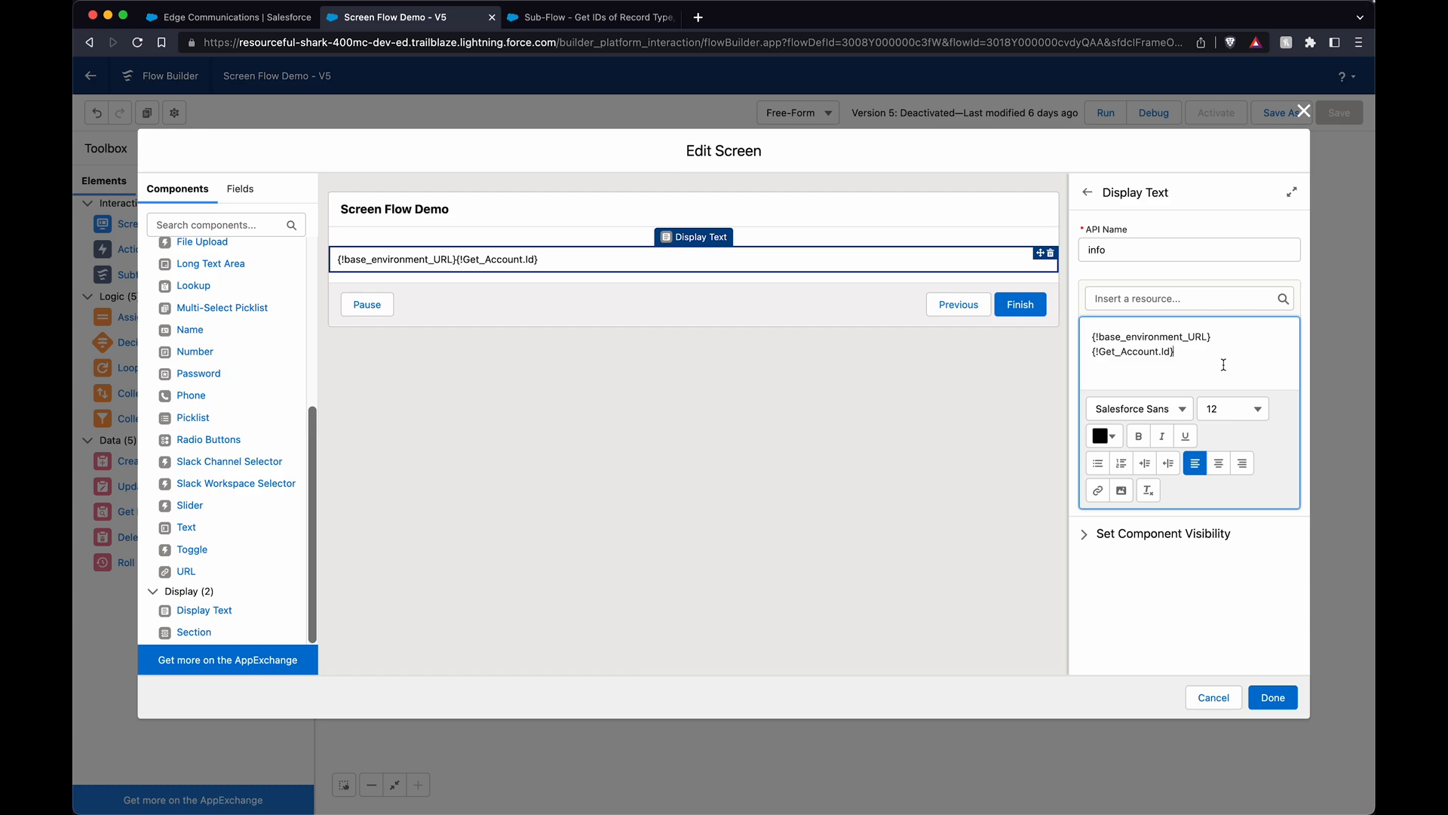
# - Add the word Link hyperlinked to that account URL
pyautogui.write('L')
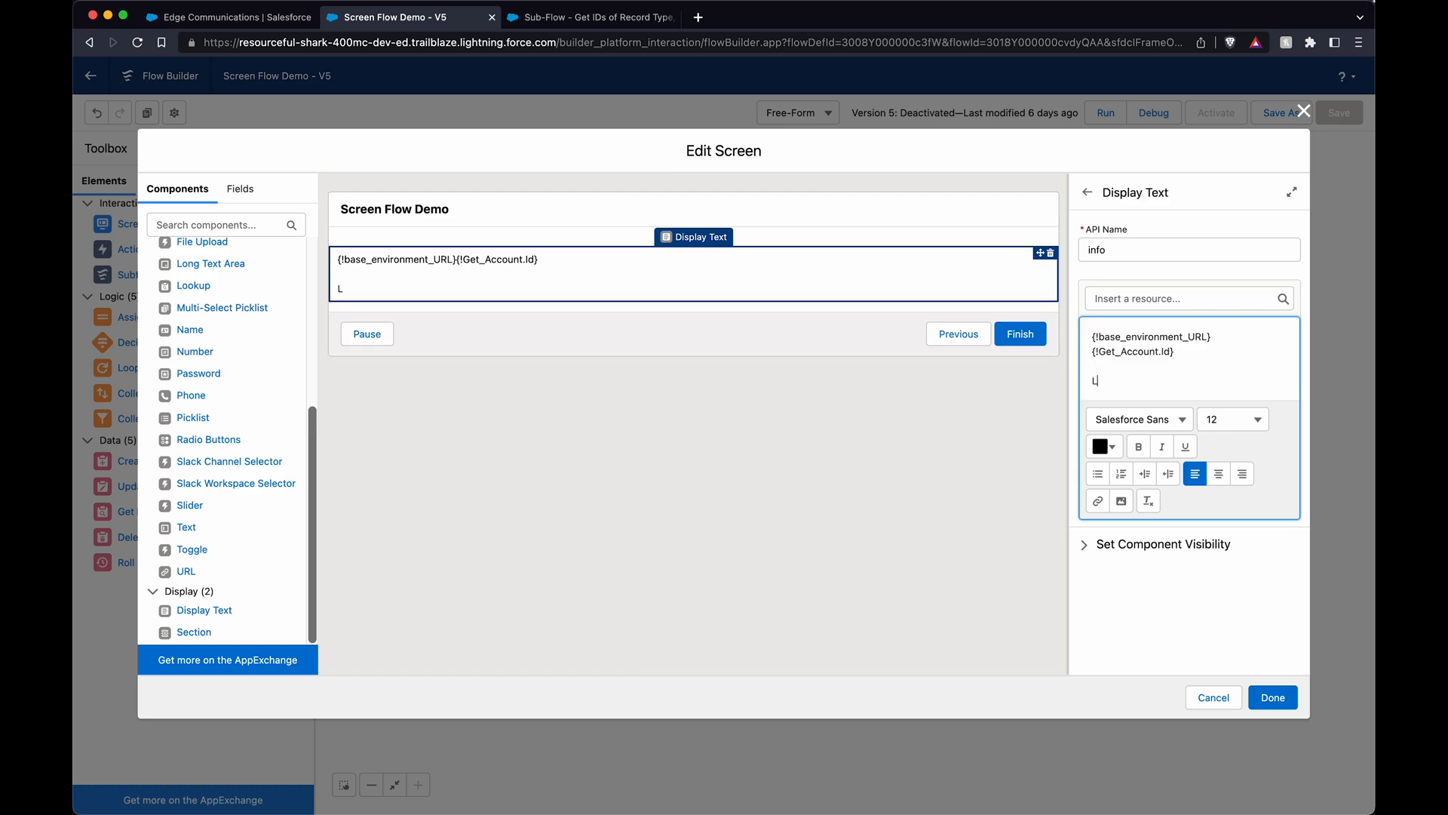
pyautogui.write('ink')
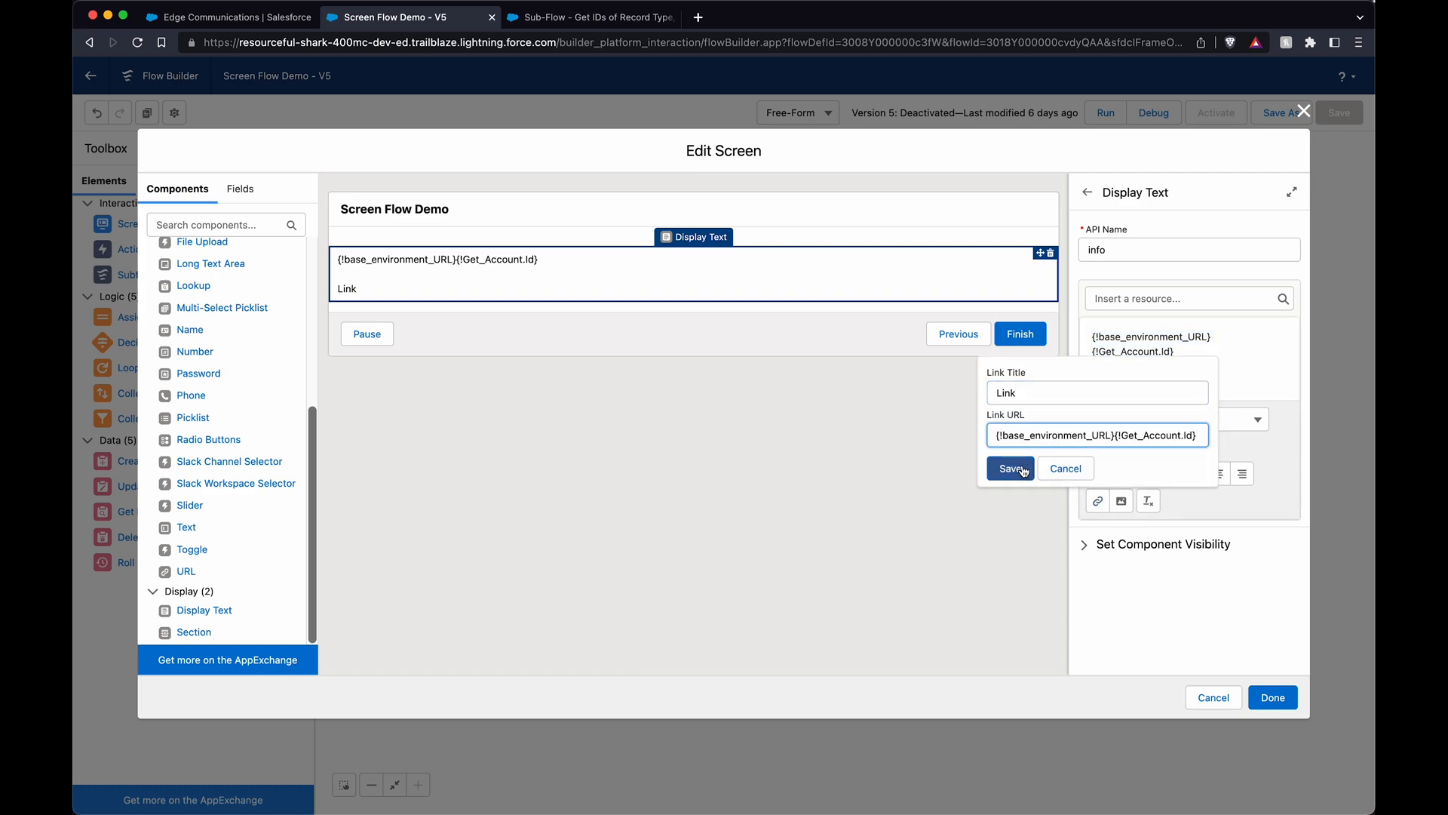
pyautogui.click(1006, 467)
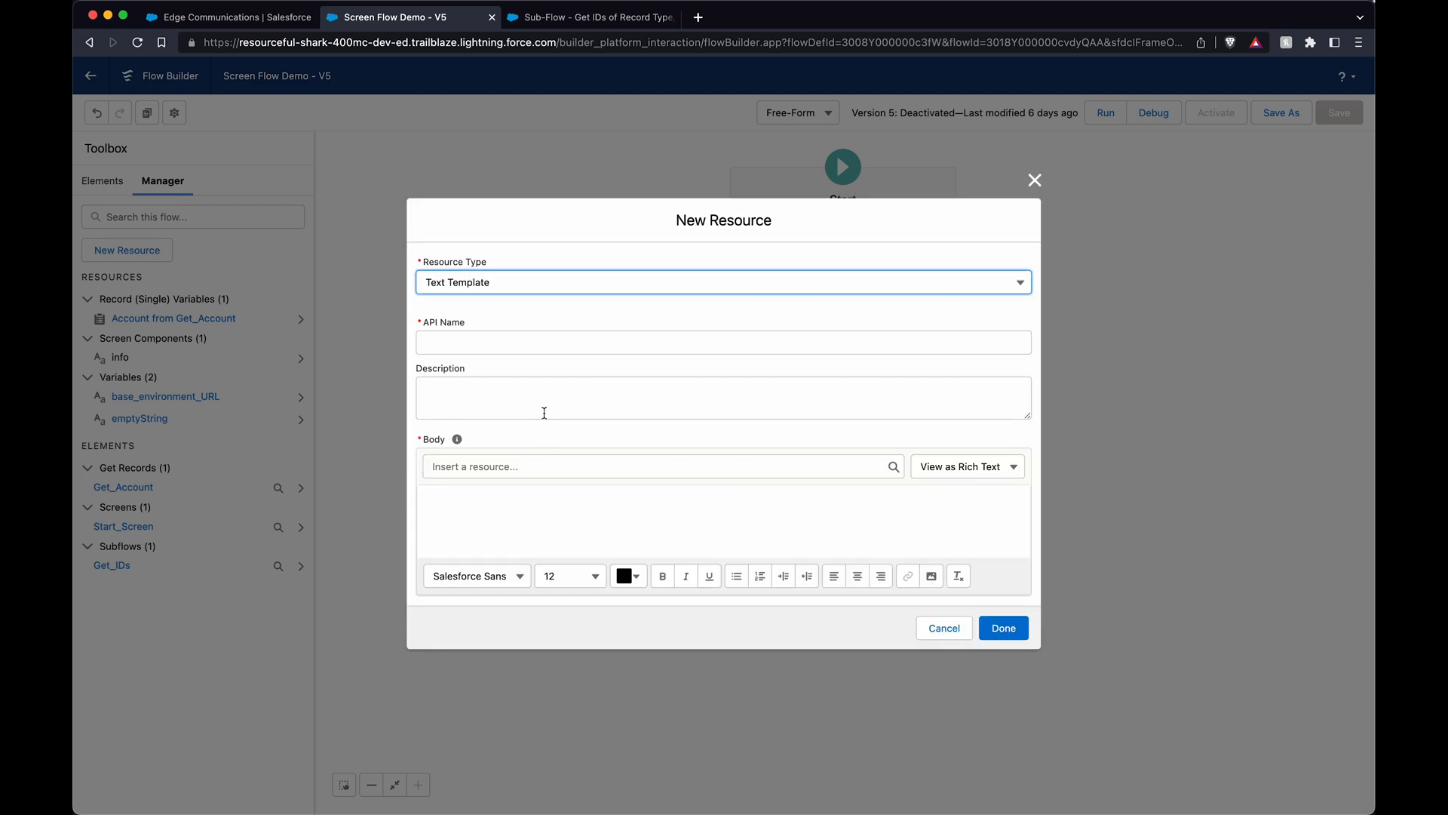
# - Create an email_body Text Template whose body is a Link Here hyperlink
pyautogui.write('email')
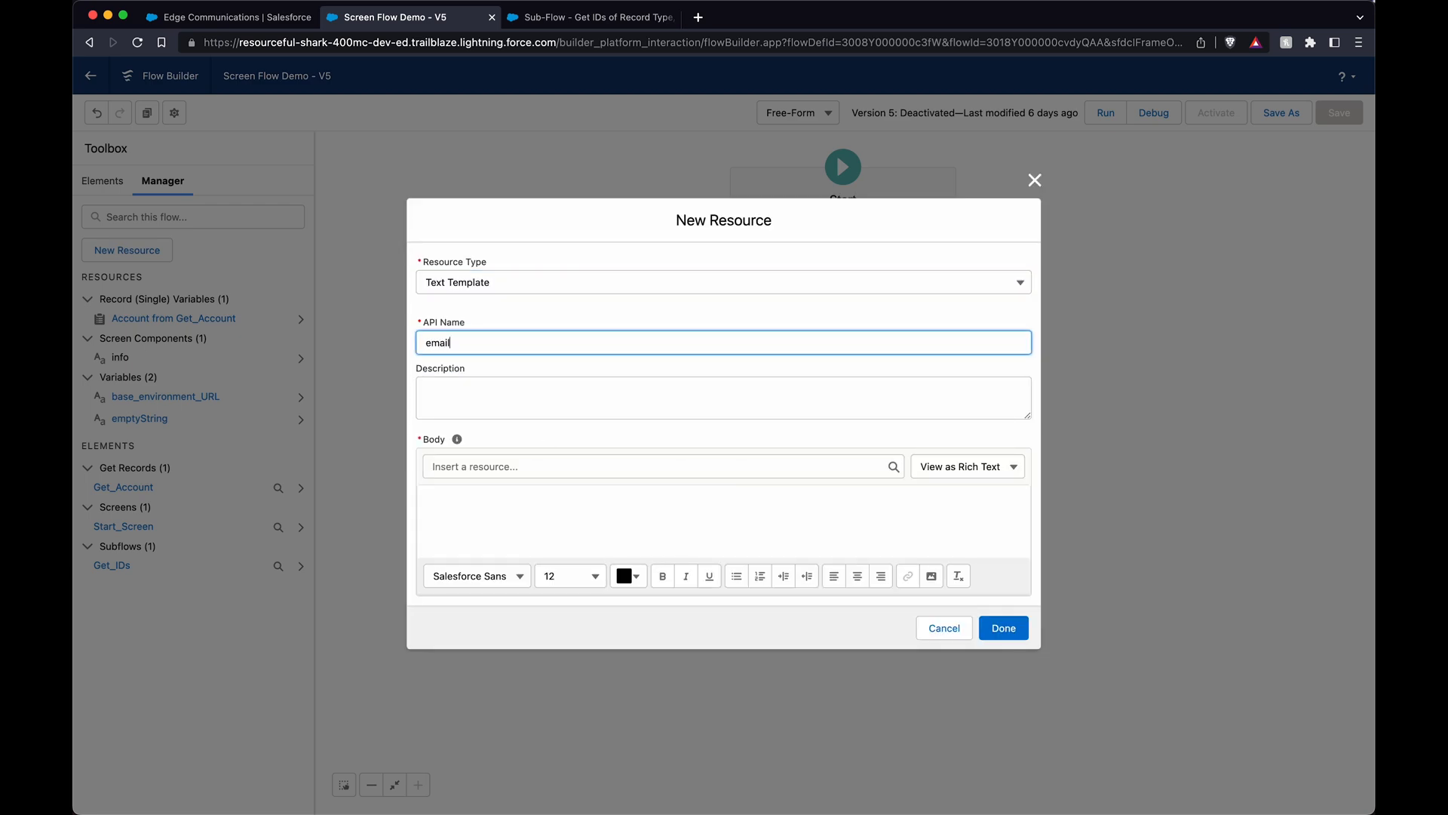
pyautogui.write('_body')
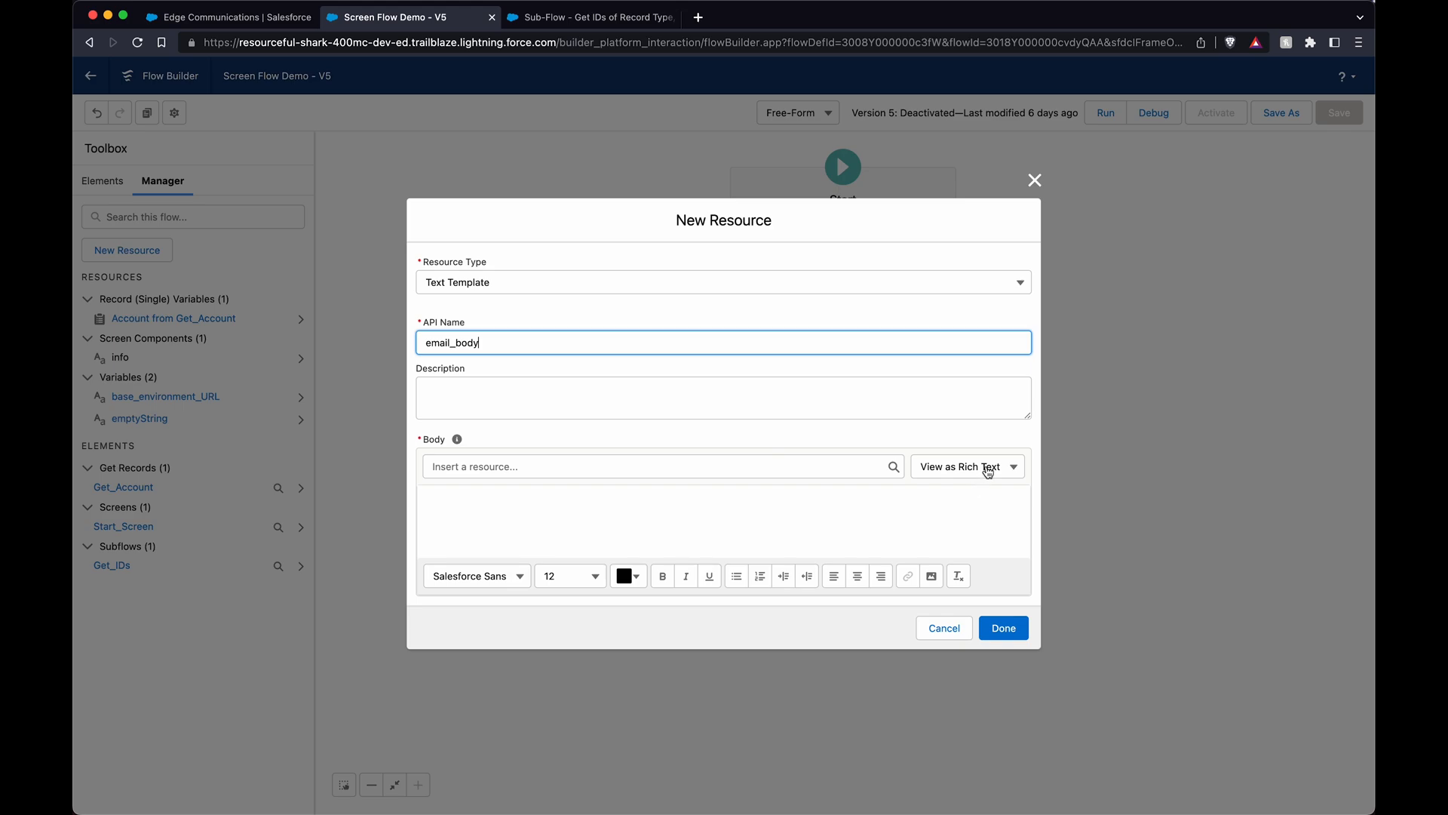
pyautogui.write('Link Here')
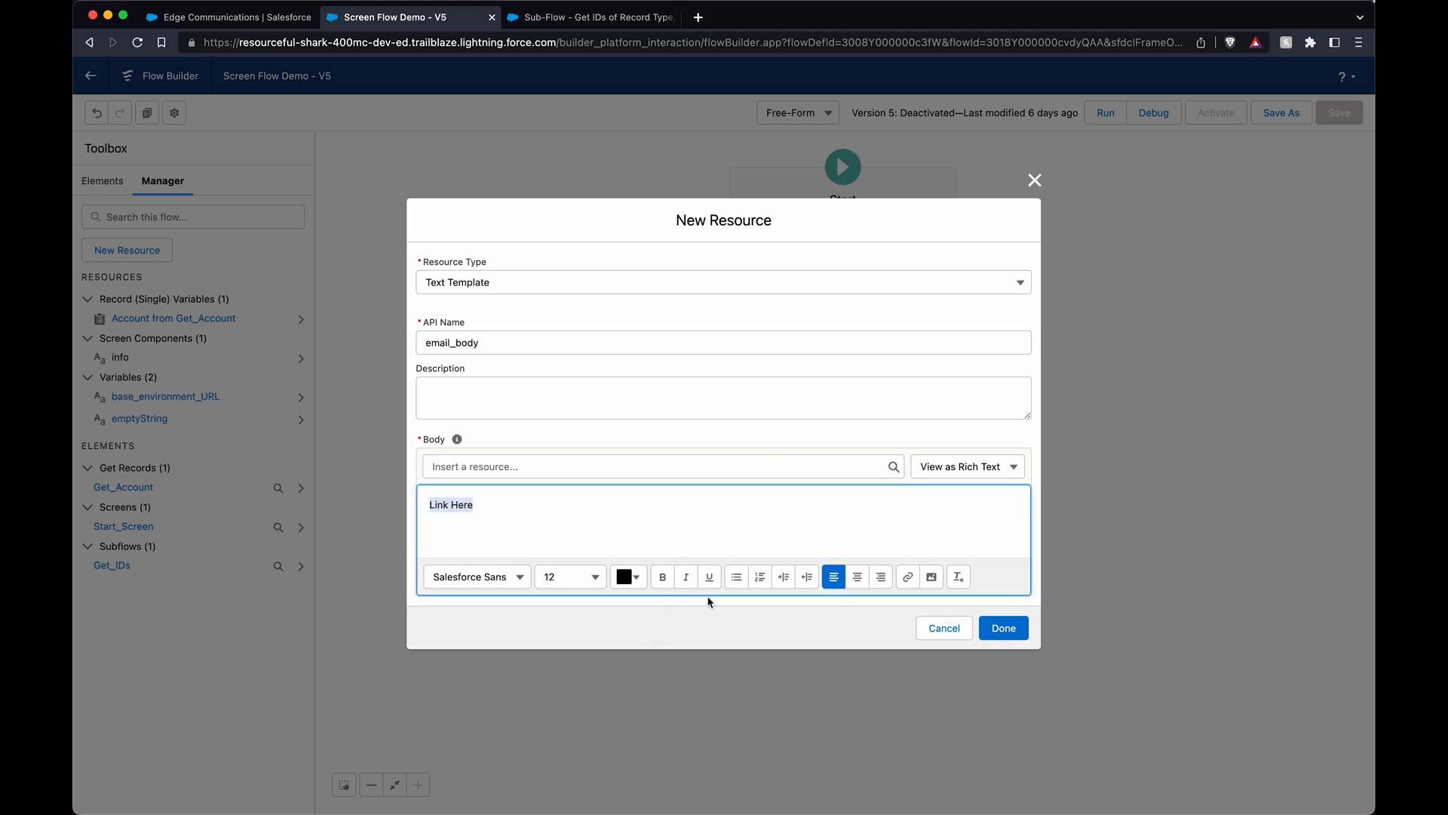
pyautogui.click(907, 577)
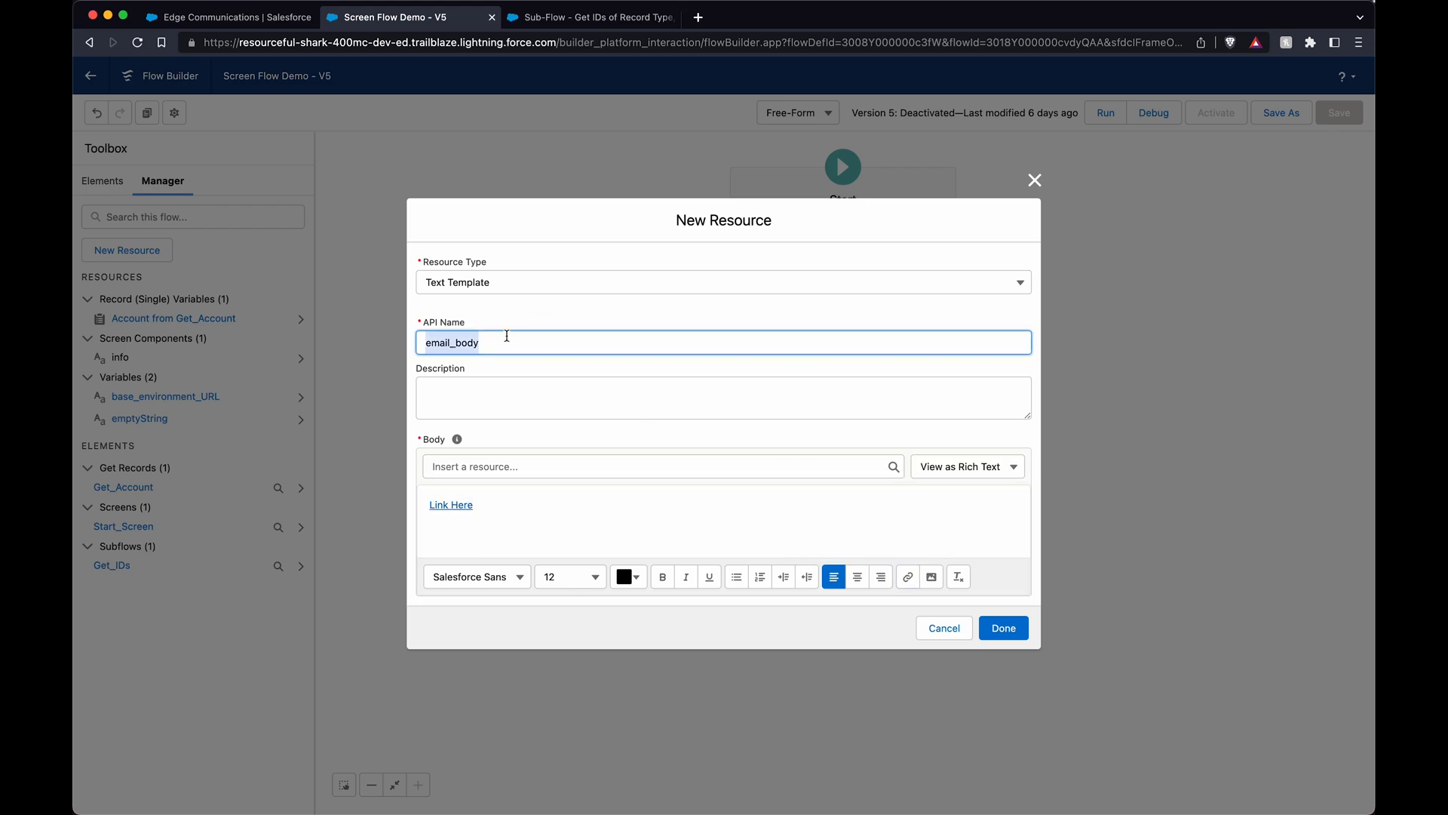
pyautogui.click(1003, 627)
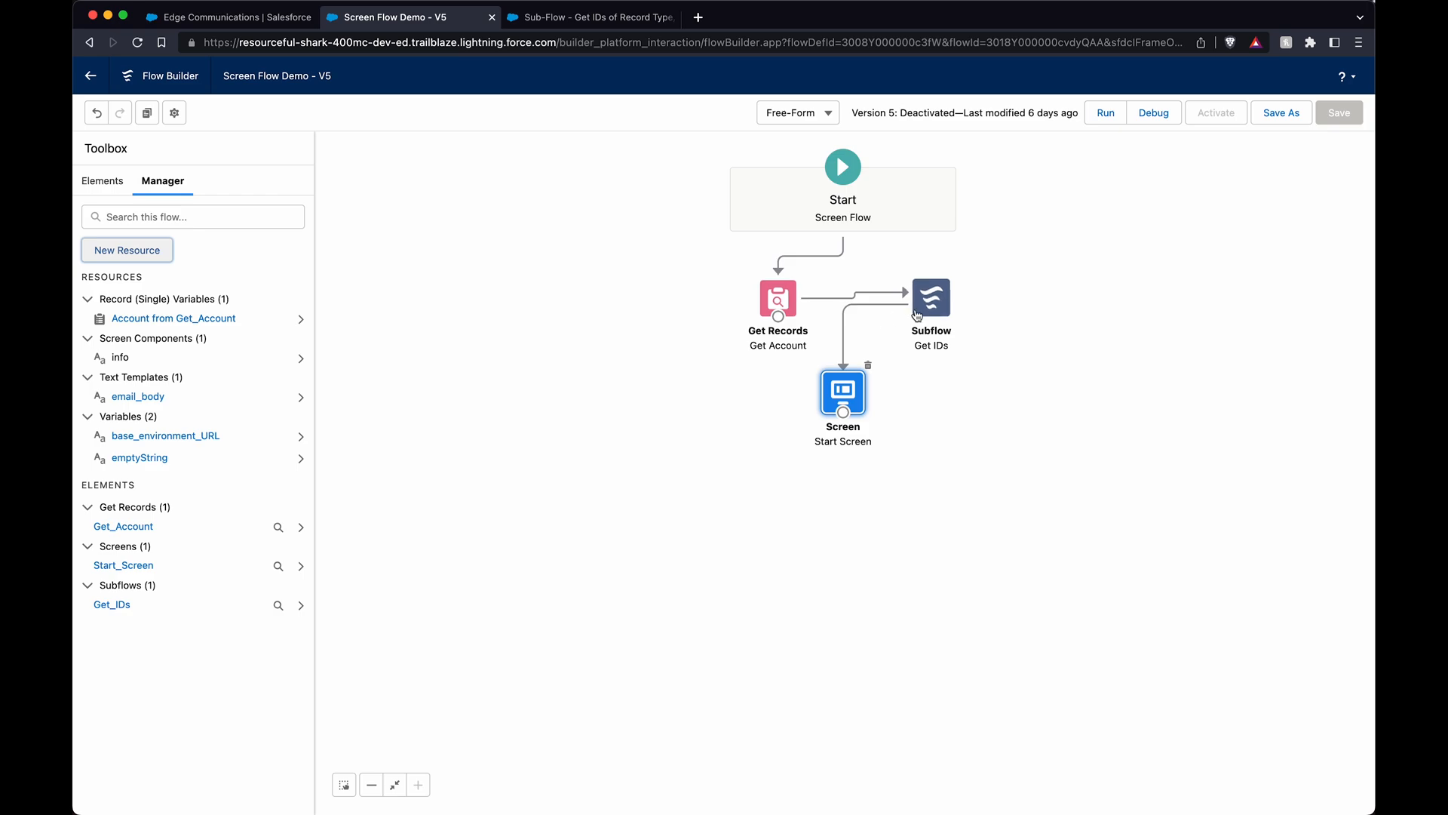
# - Insert the email_body template under an Email Body heading in Start Screen's info text
pyautogui.doubleClick(842, 389)
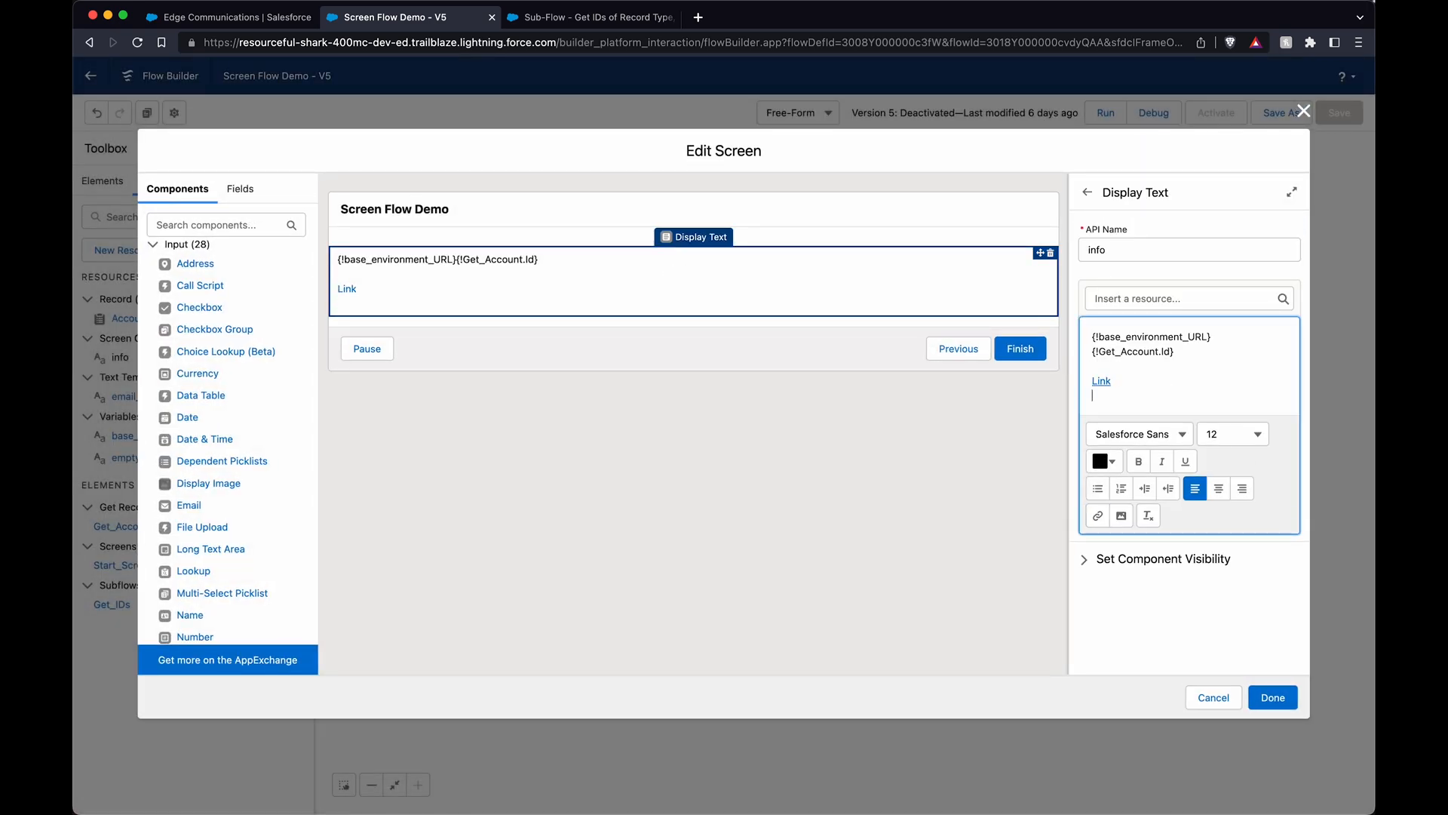
pyautogui.write('email_body')
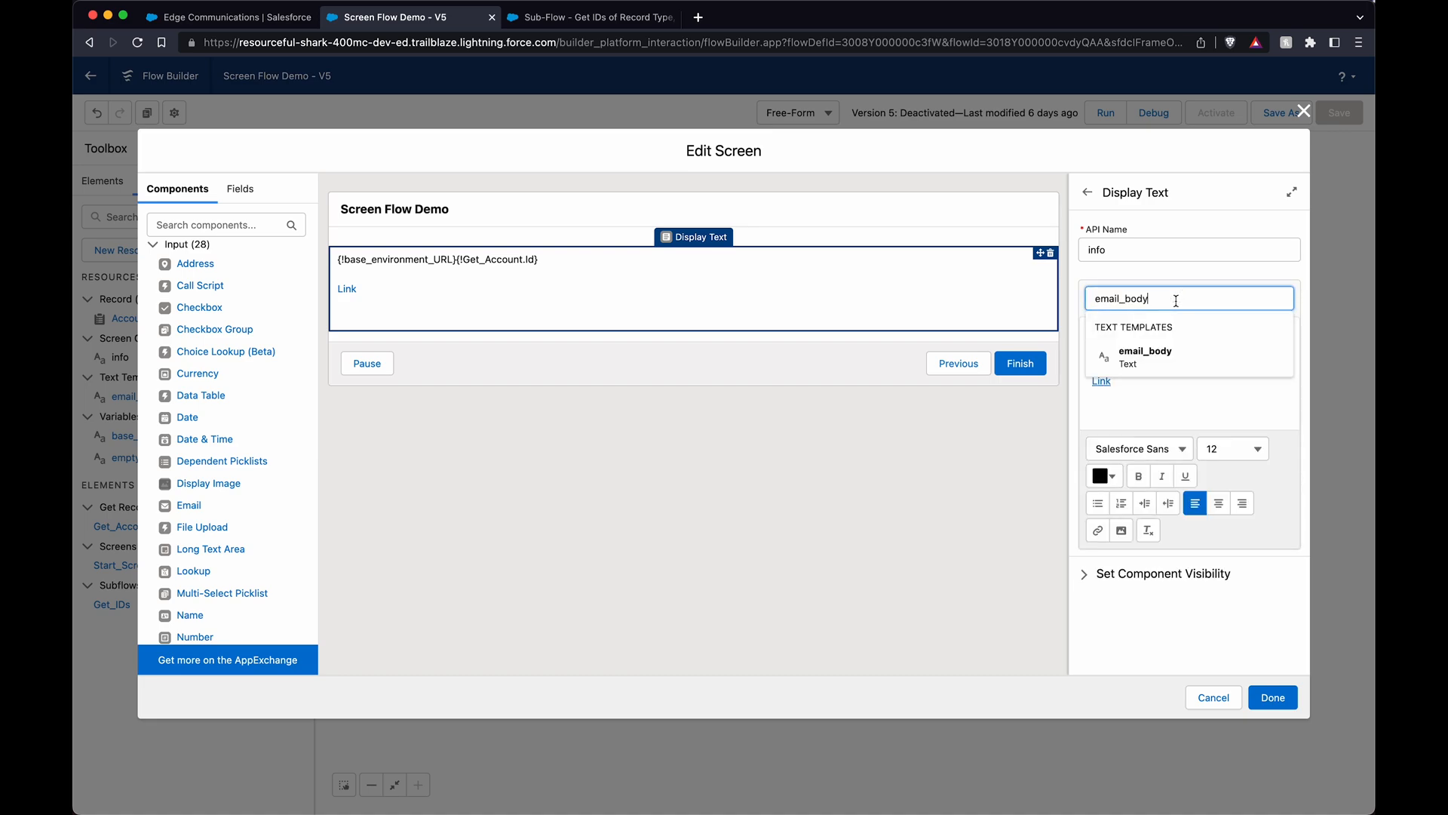
pyautogui.click(1145, 356)
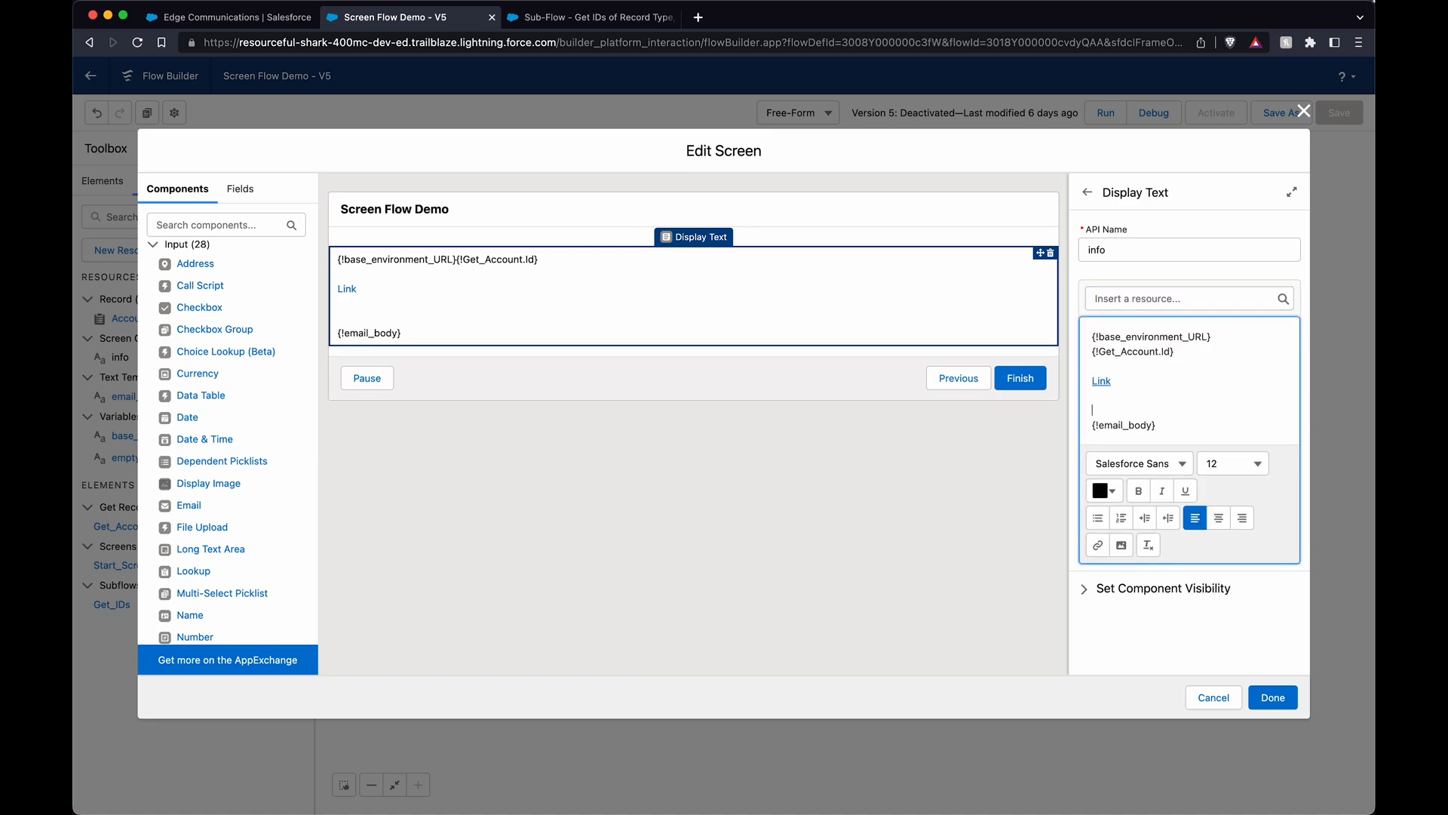
pyautogui.write('Email Body')
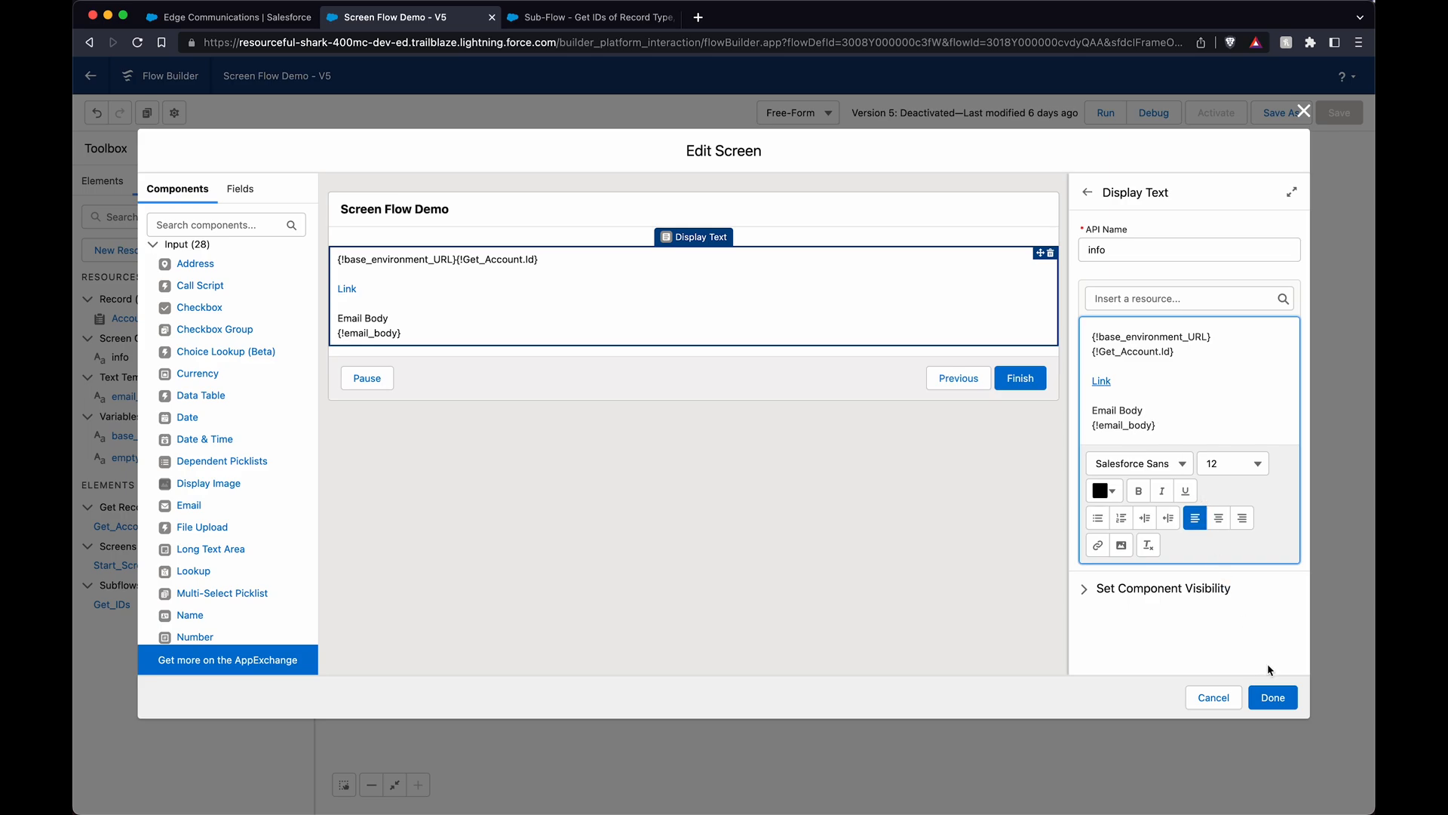
pyautogui.click(1281, 113)
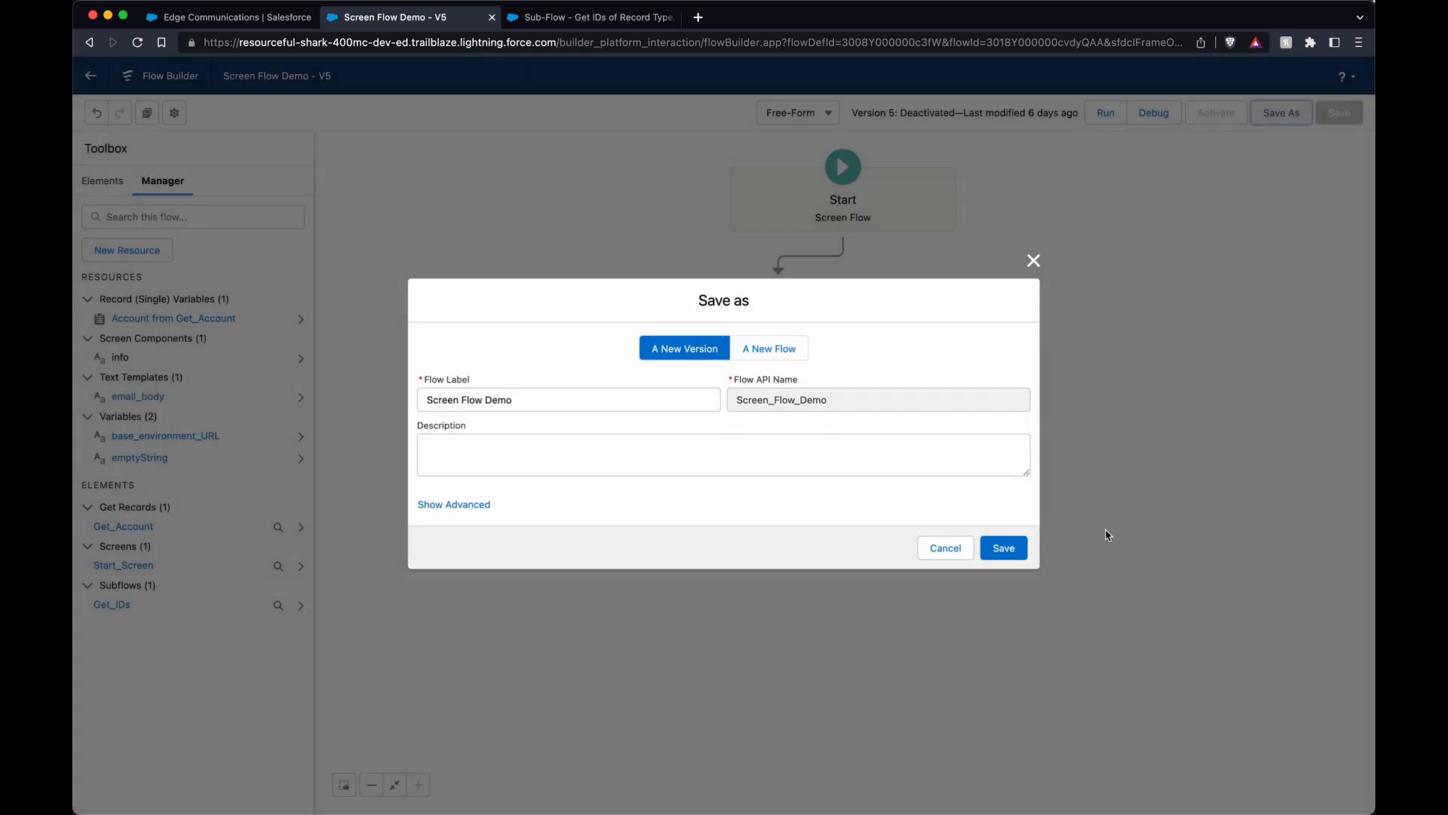
# - Save the flow as new Version 7 and start a debug run
pyautogui.click(1003, 547)
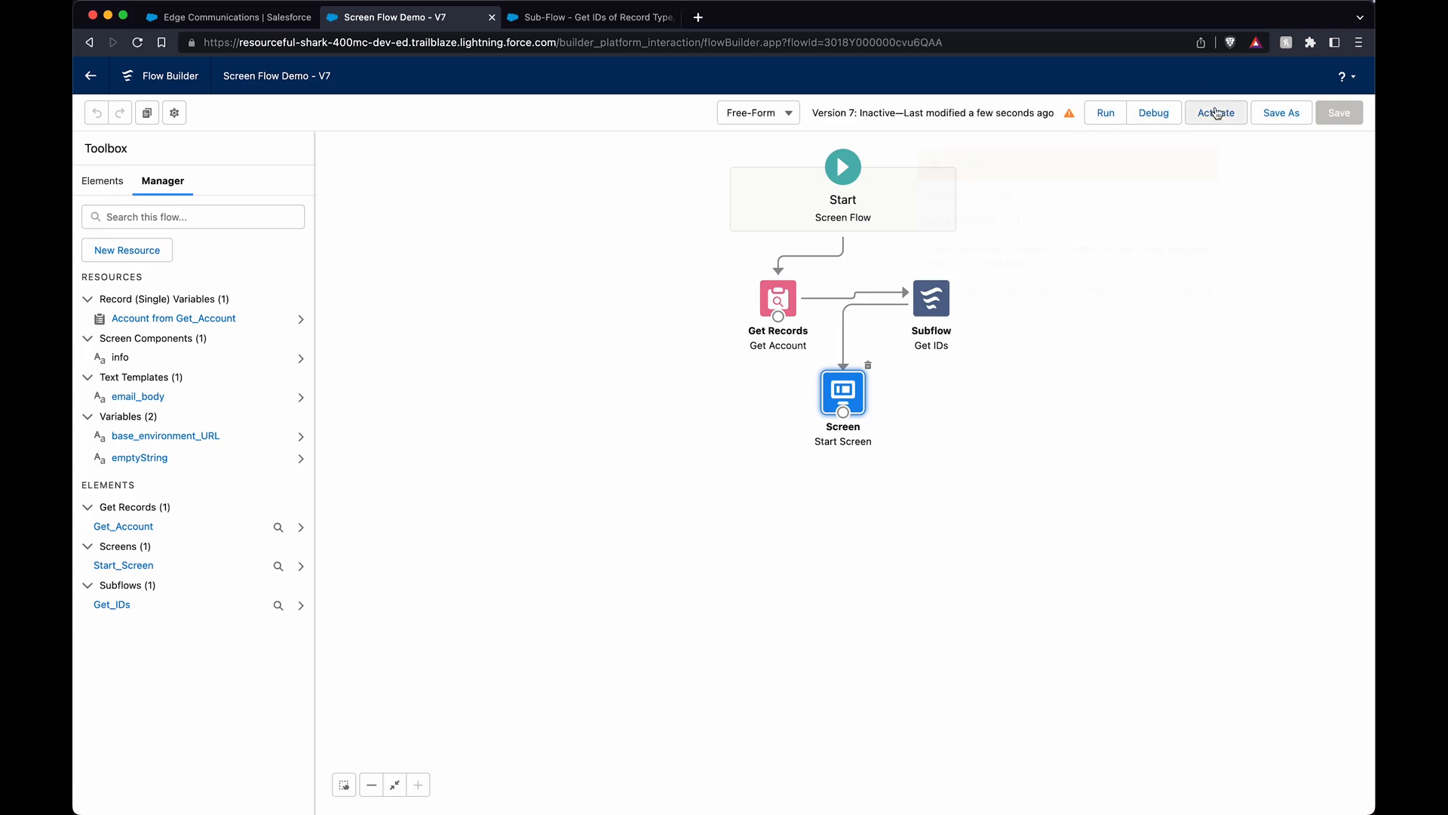
pyautogui.click(1152, 111)
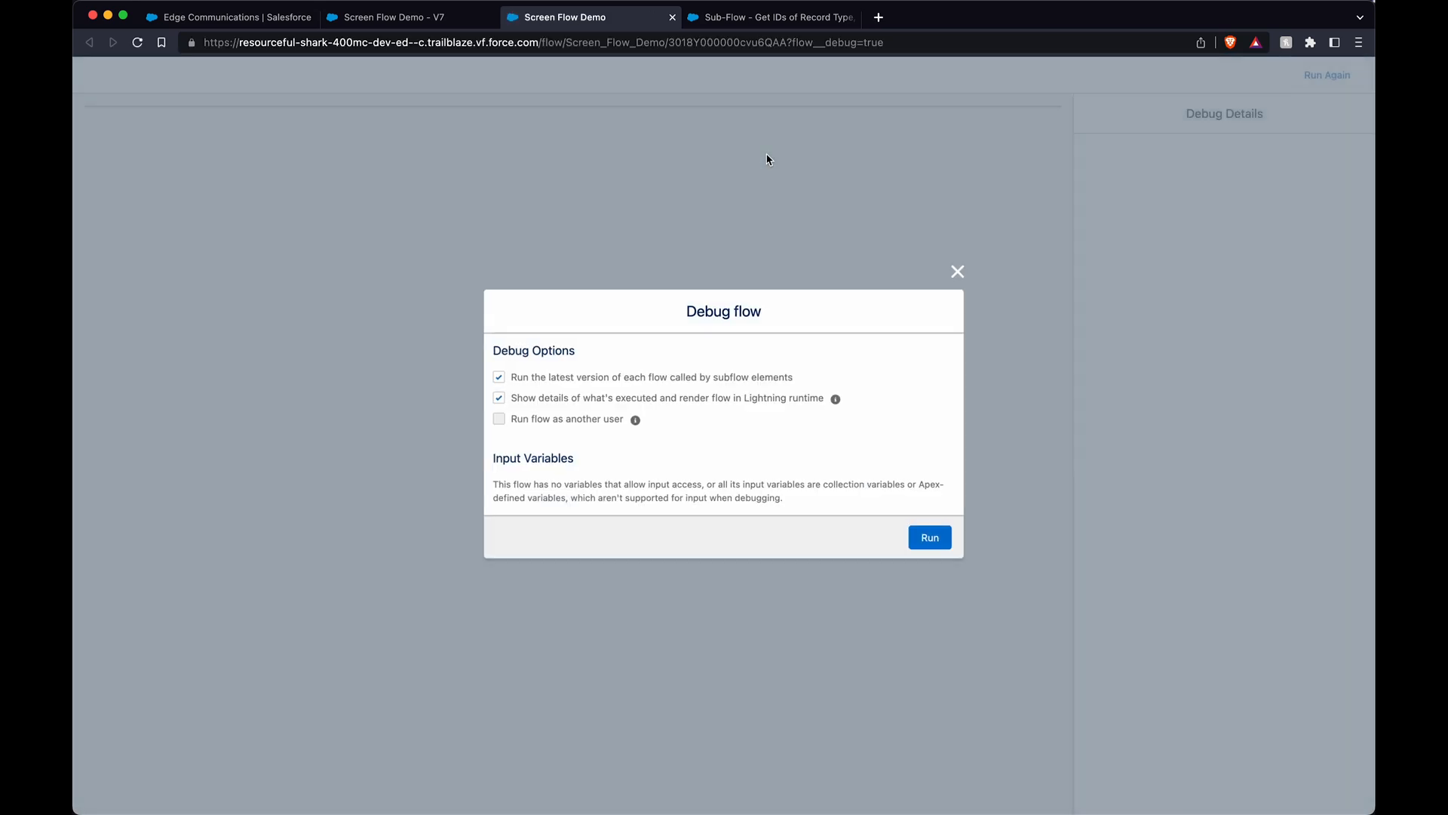
# - Run the debug to render the account URL, Link and Email Body link
pyautogui.click(929, 537)
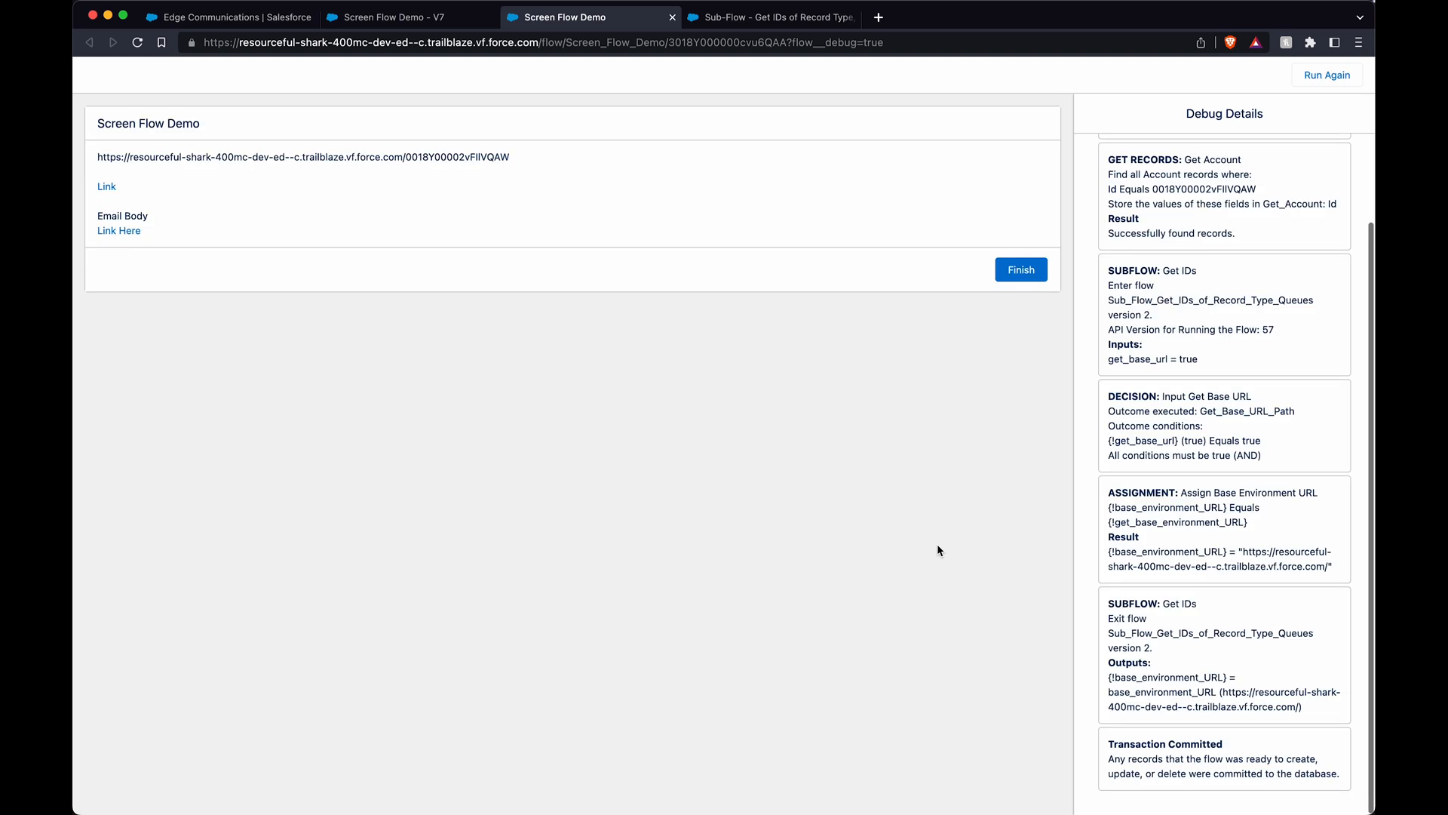
pyautogui.moveTo(540, 163)
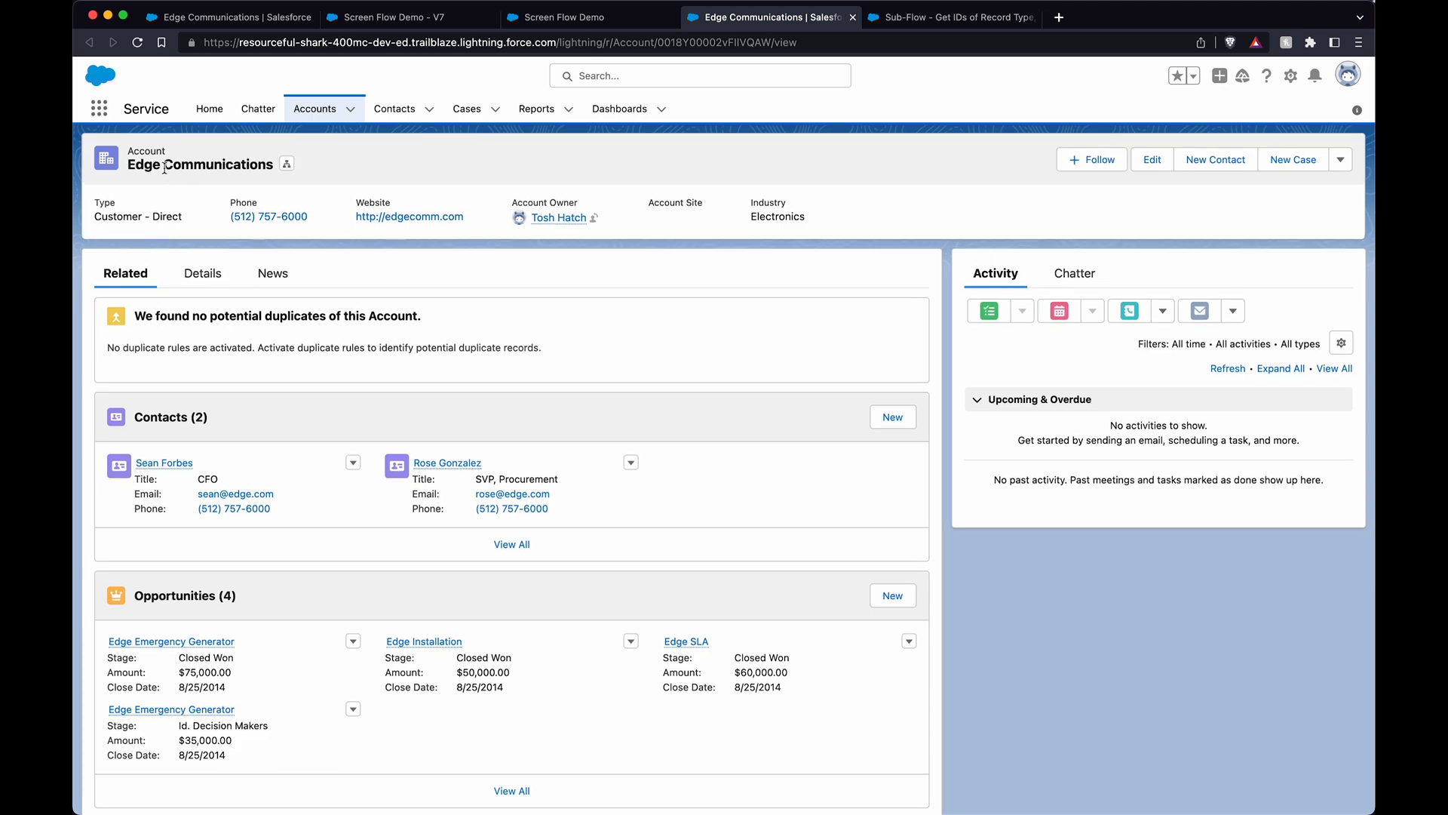
pyautogui.moveTo(629, 68)
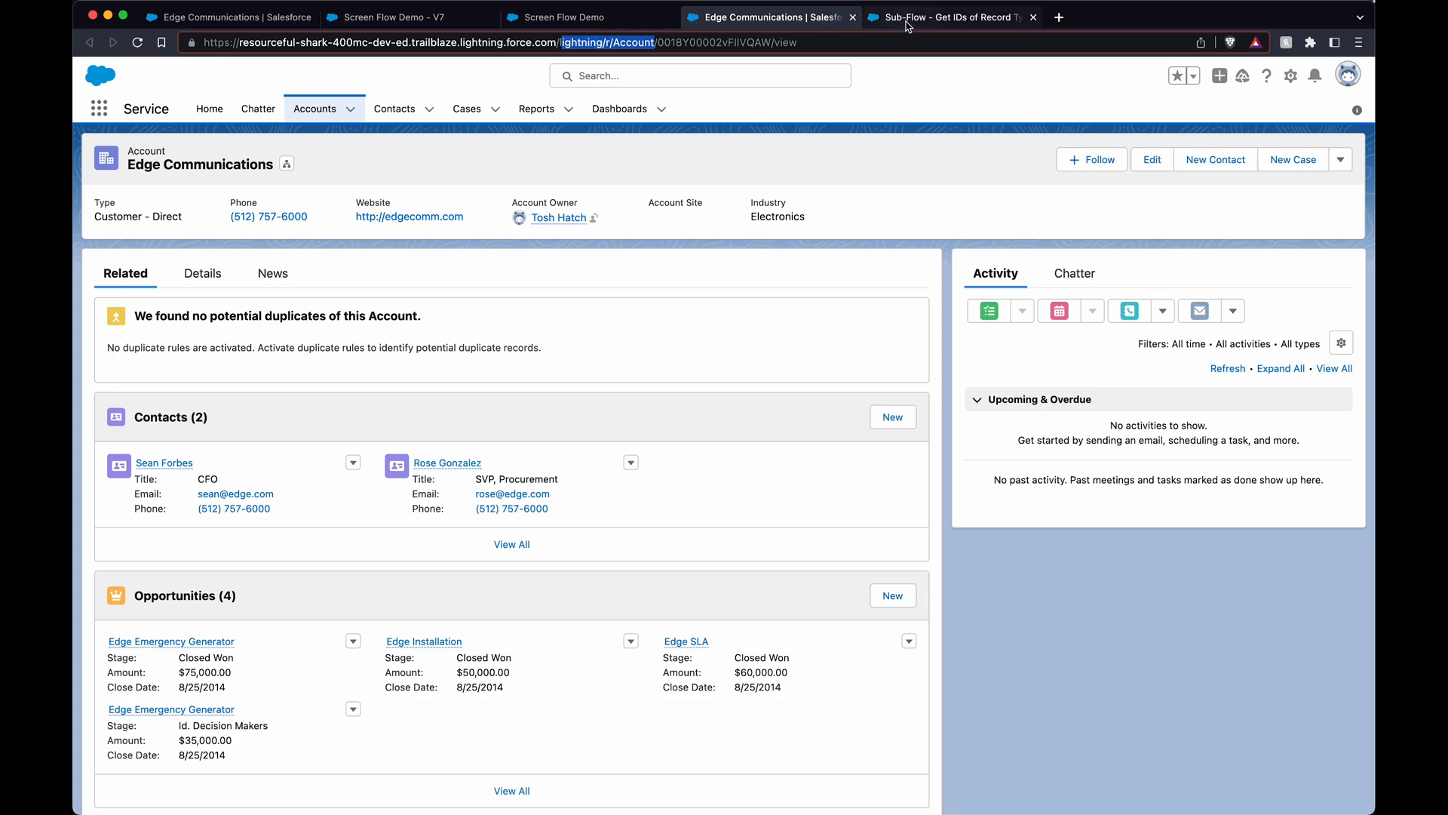
# - Return to the debug results, then switch to the base-URL Sub-Flow tab
pyautogui.click(563, 16)
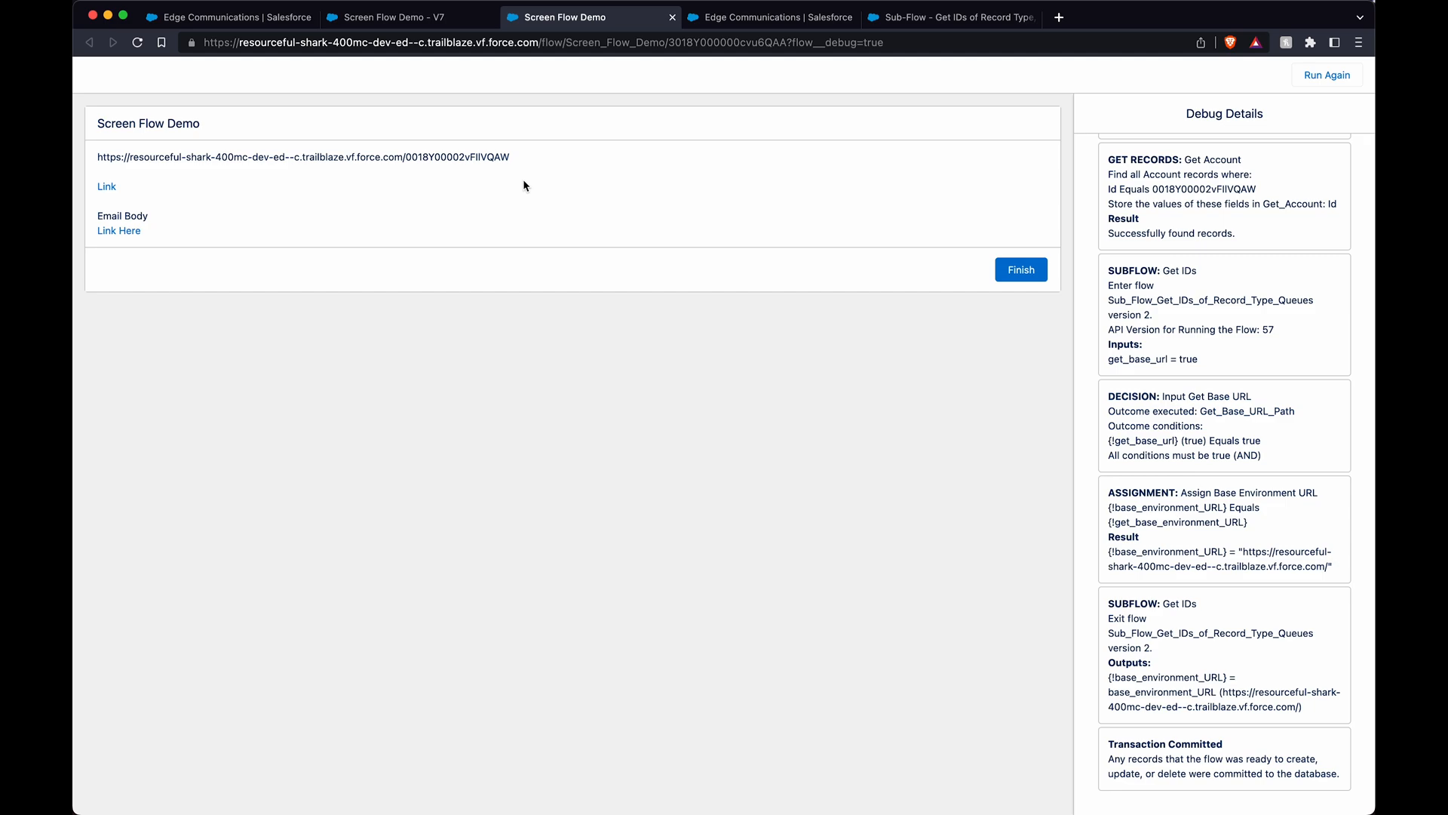
pyautogui.moveTo(914, 36)
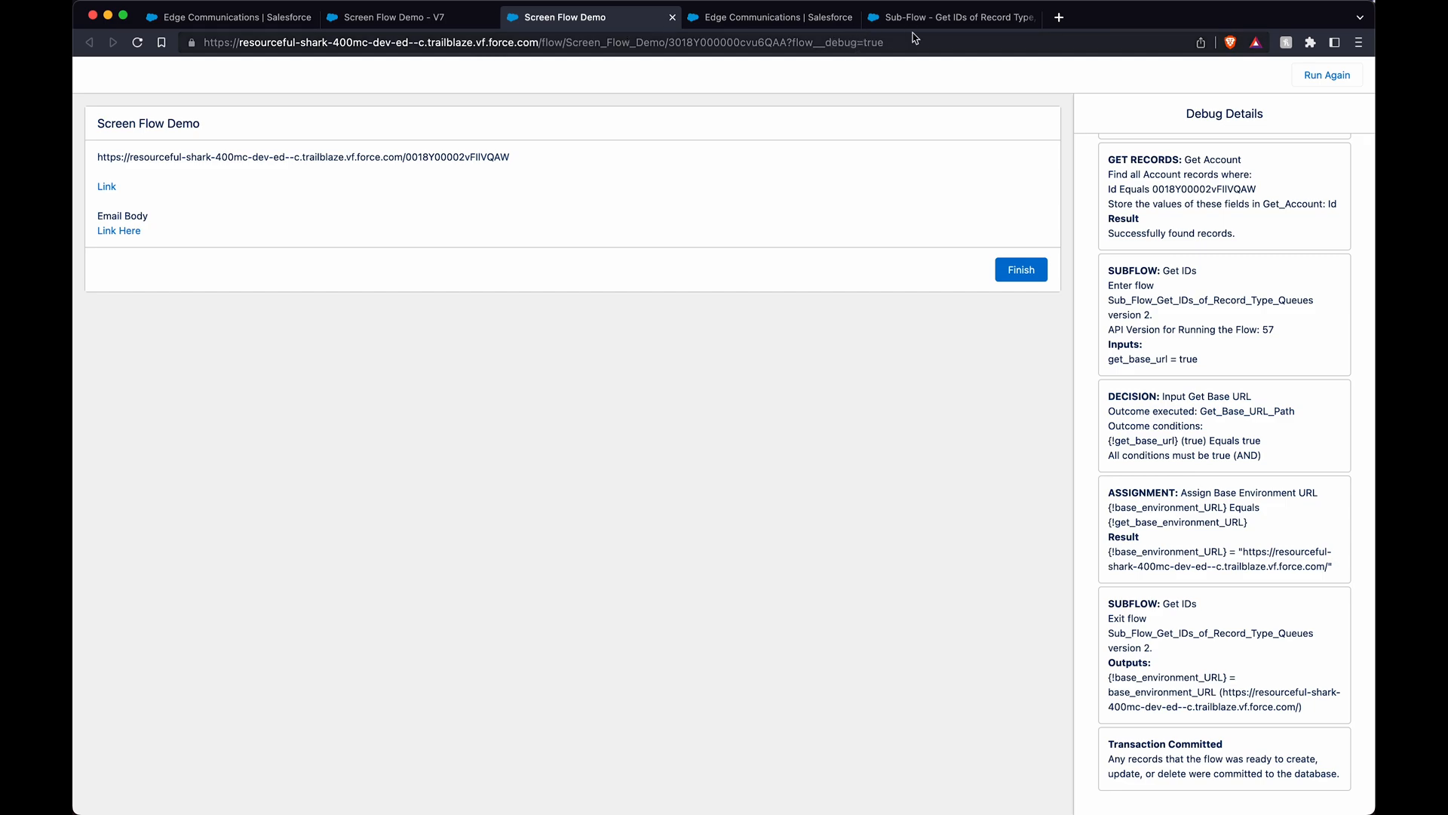
pyautogui.click(941, 17)
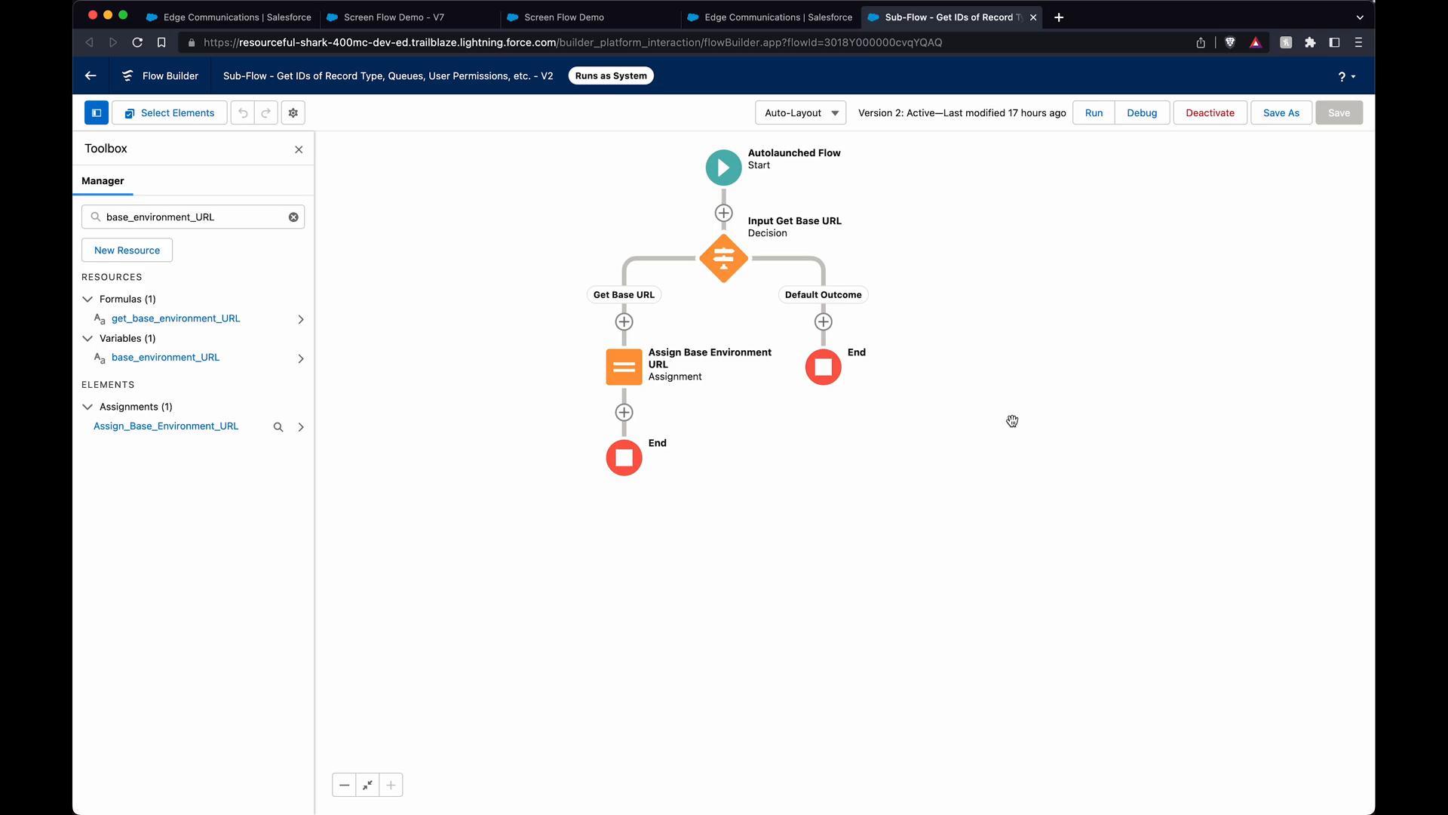